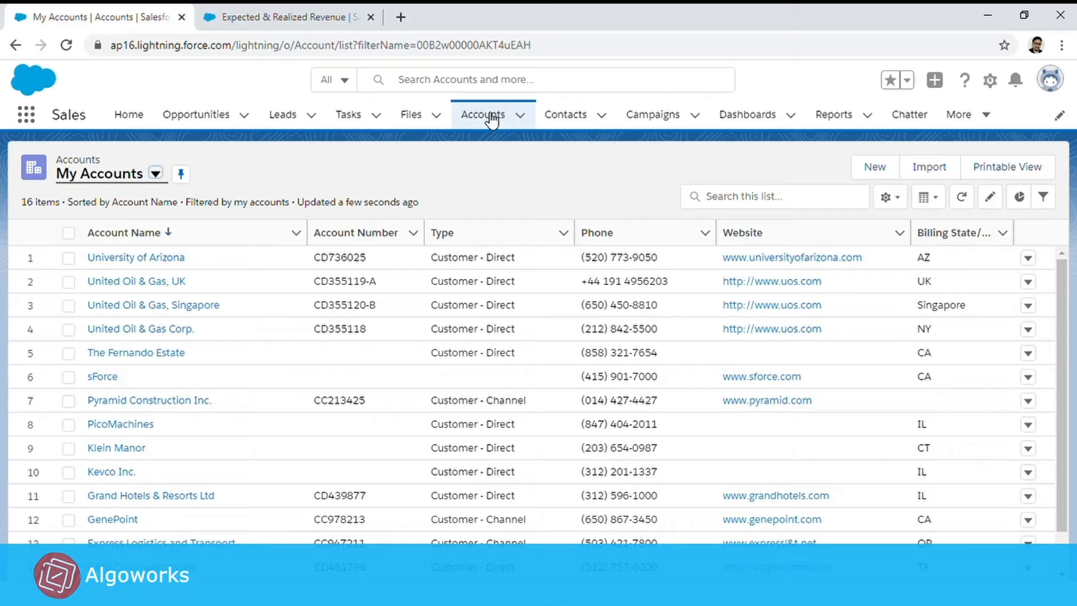
mouse_move(483, 183)
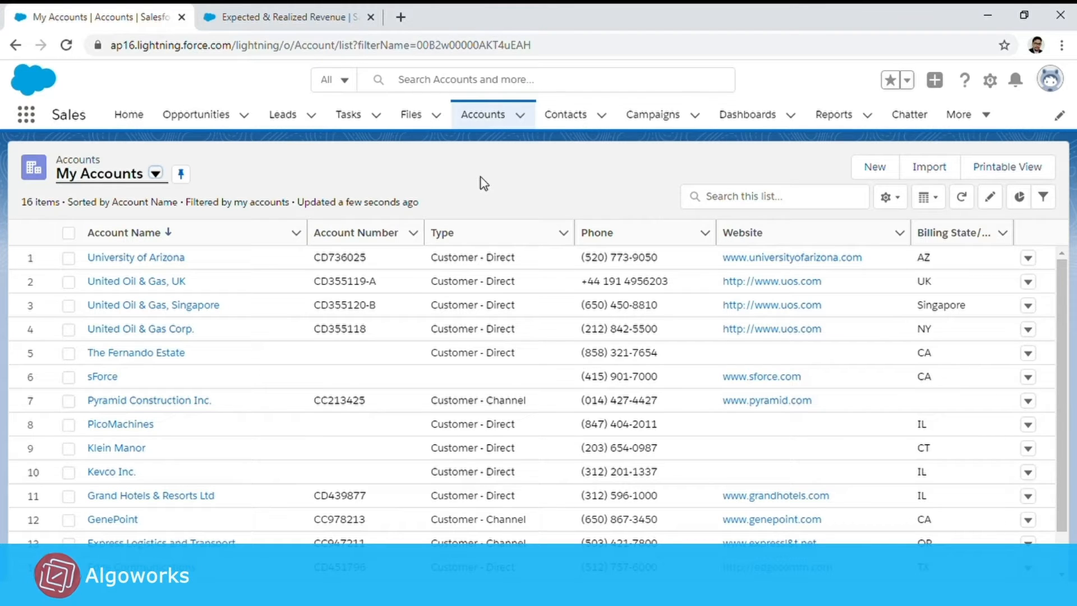
mouse_move(171, 341)
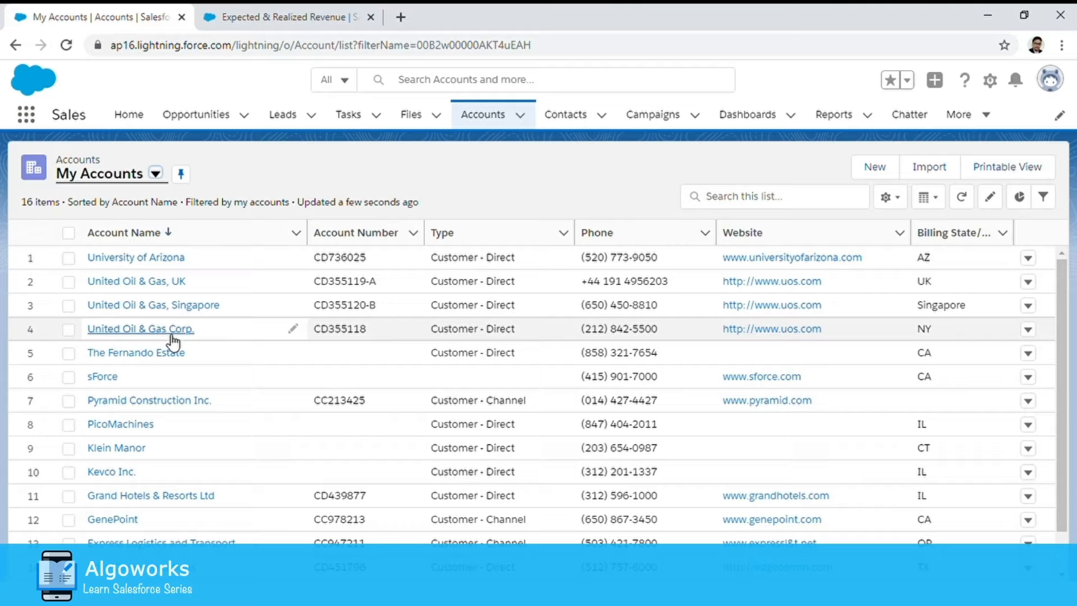
- Open the United Oil & Gas Corp. account, preview its related Opportunities, then dismiss the preview
left_click(142, 329)
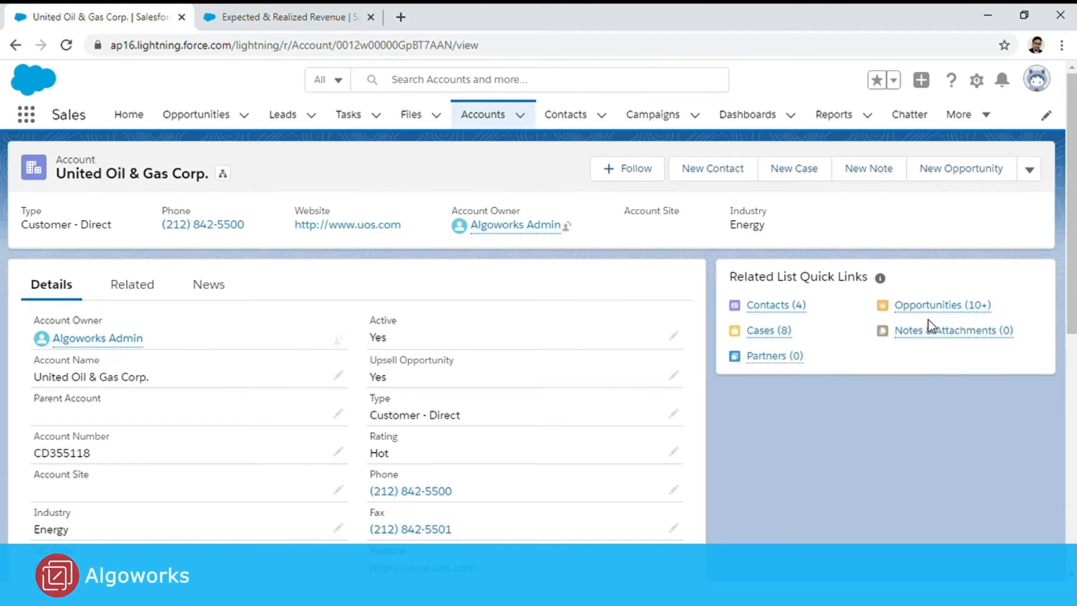
left_click(941, 304)
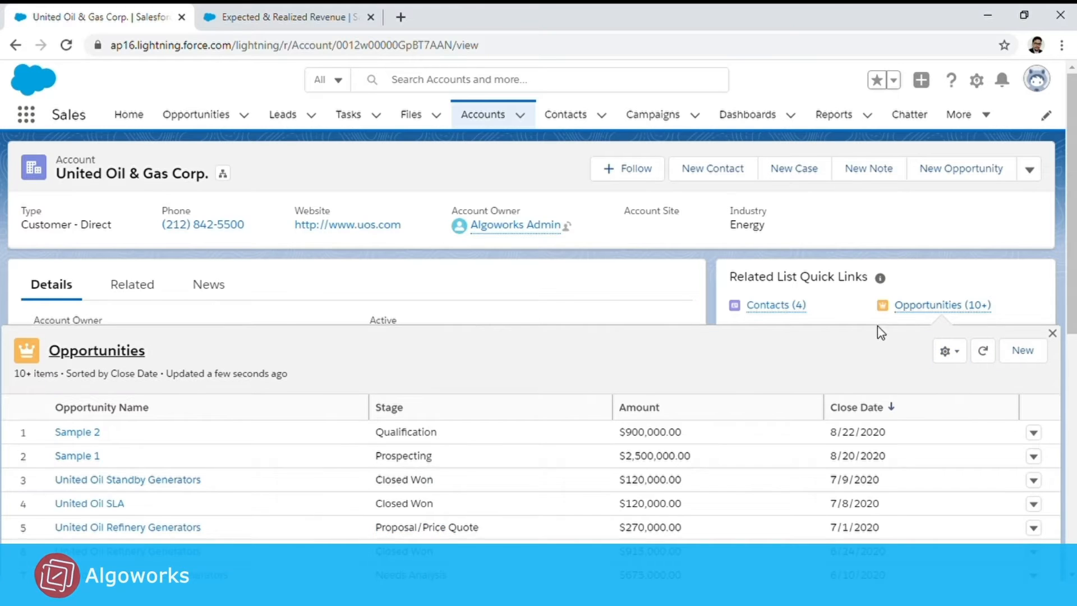
left_click(1051, 333)
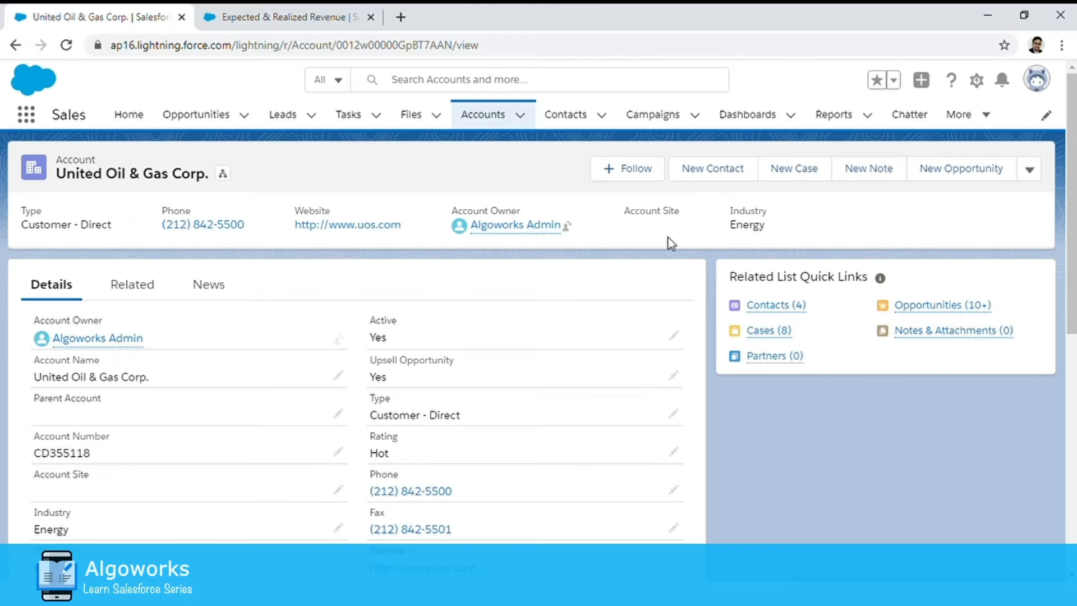
mouse_move(288, 17)
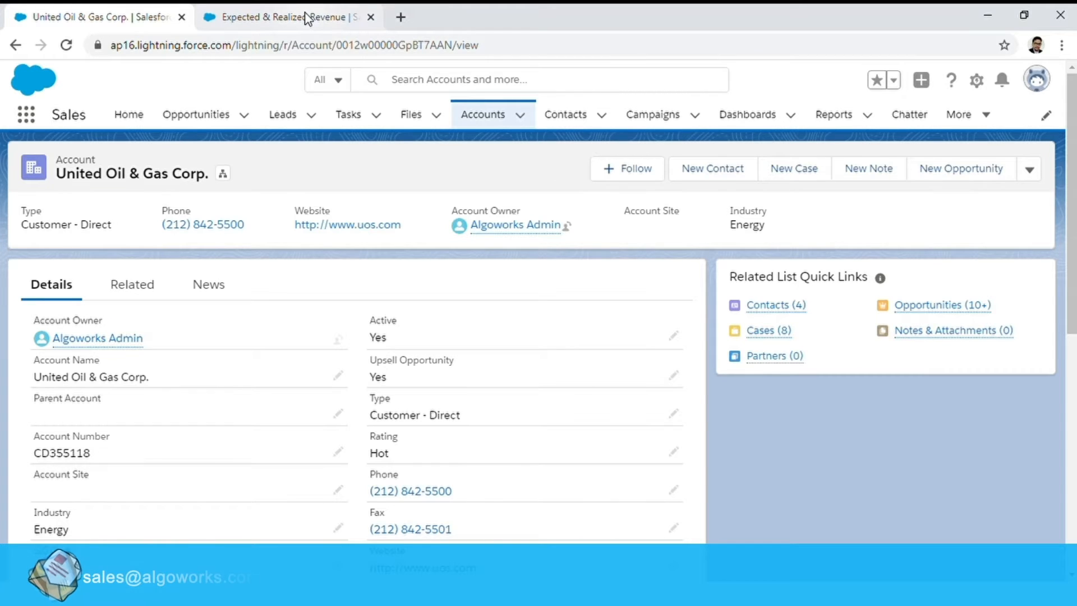
- Switch to the Expected & Realized Revenue report and review its chart and grouped rows
left_click(281, 17)
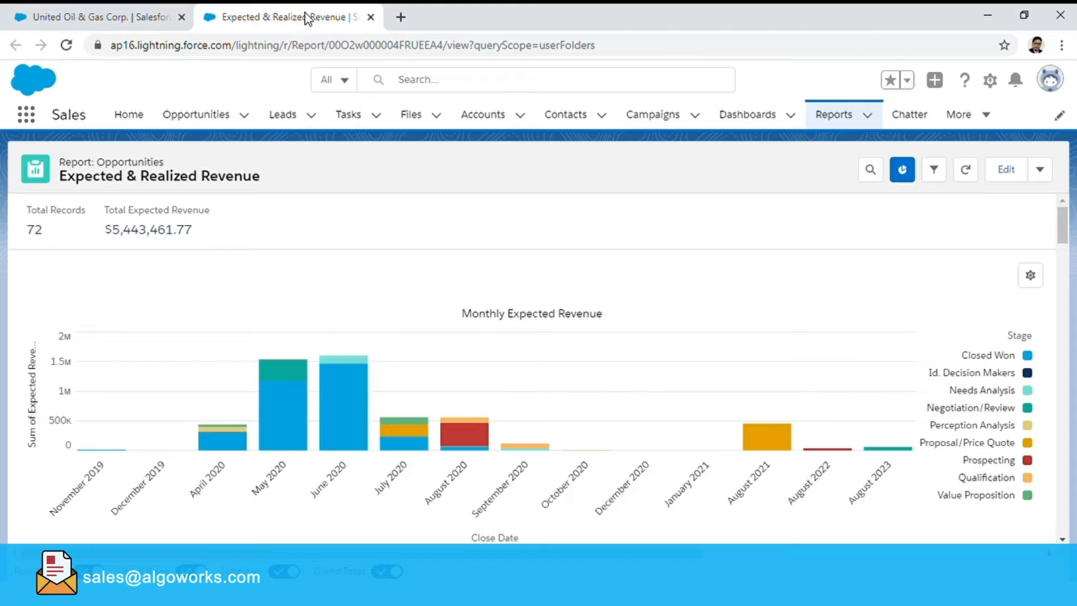
mouse_move(407, 204)
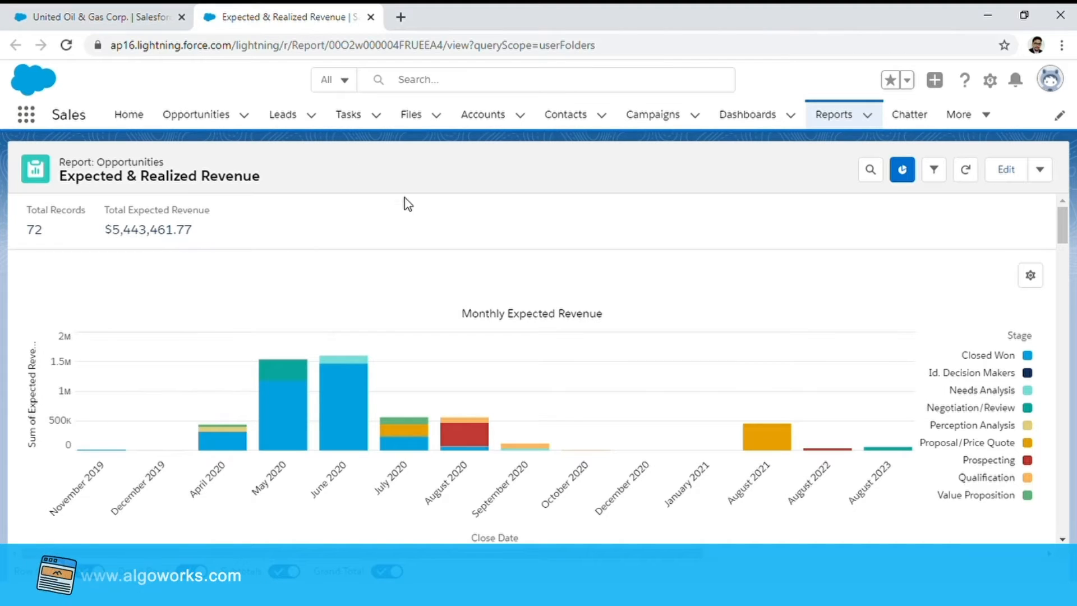
mouse_move(448, 255)
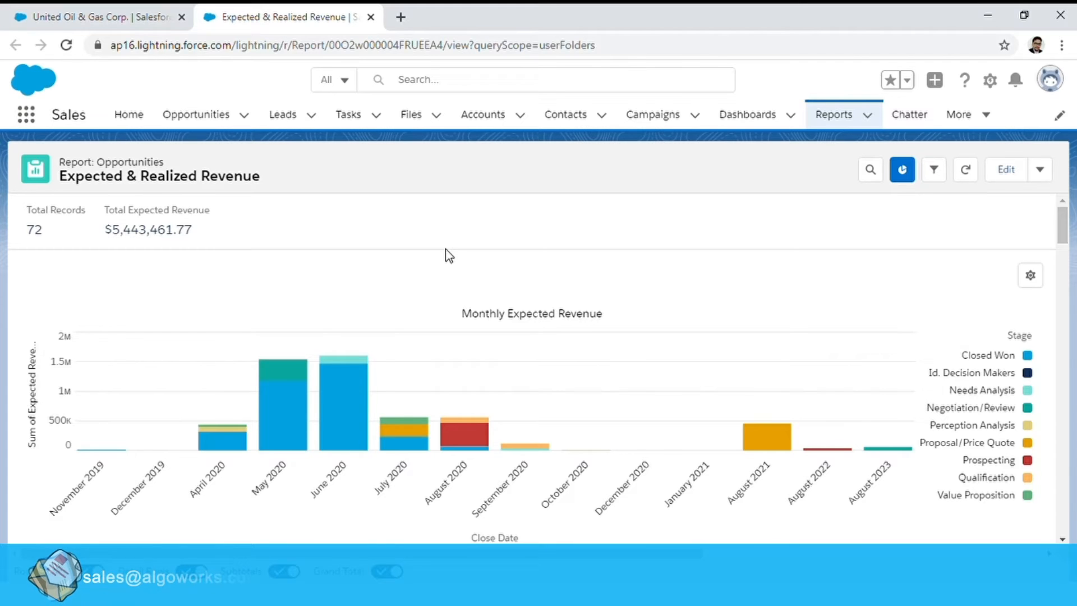
scroll("down", 3)
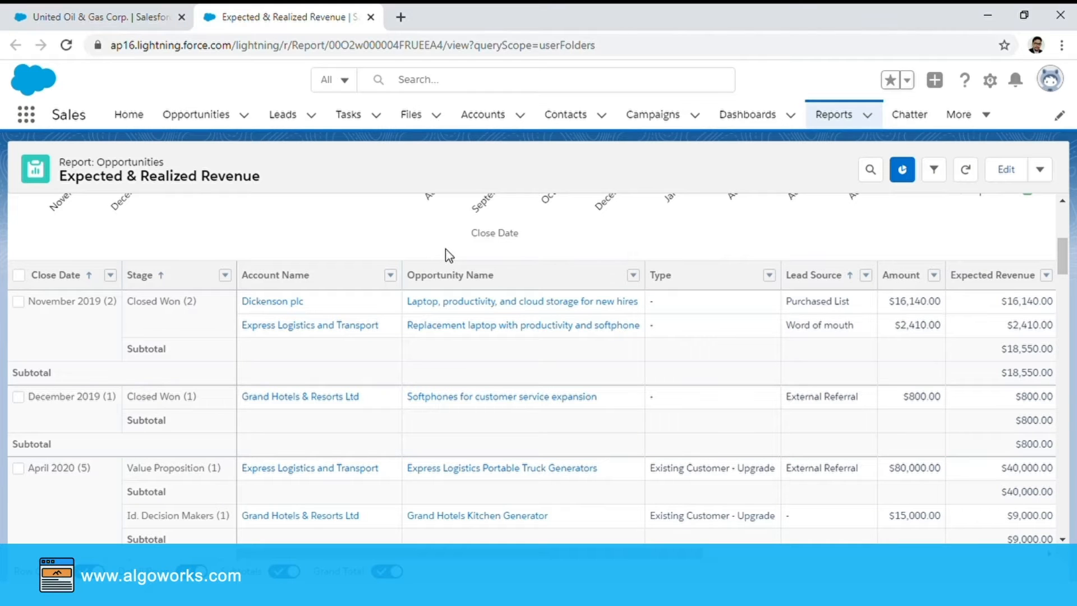
mouse_move(316, 265)
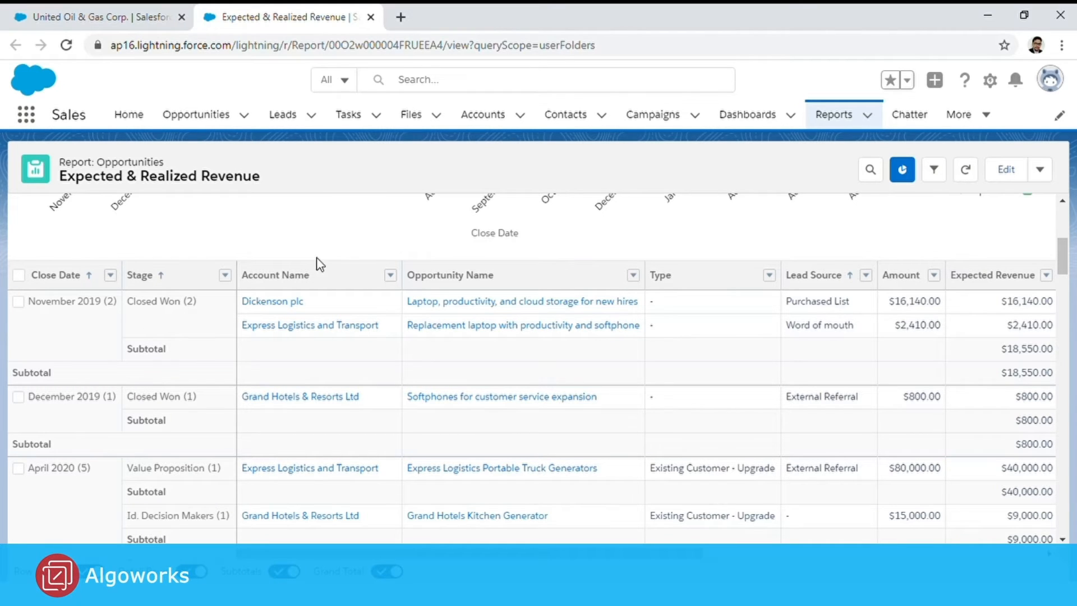
mouse_move(371, 252)
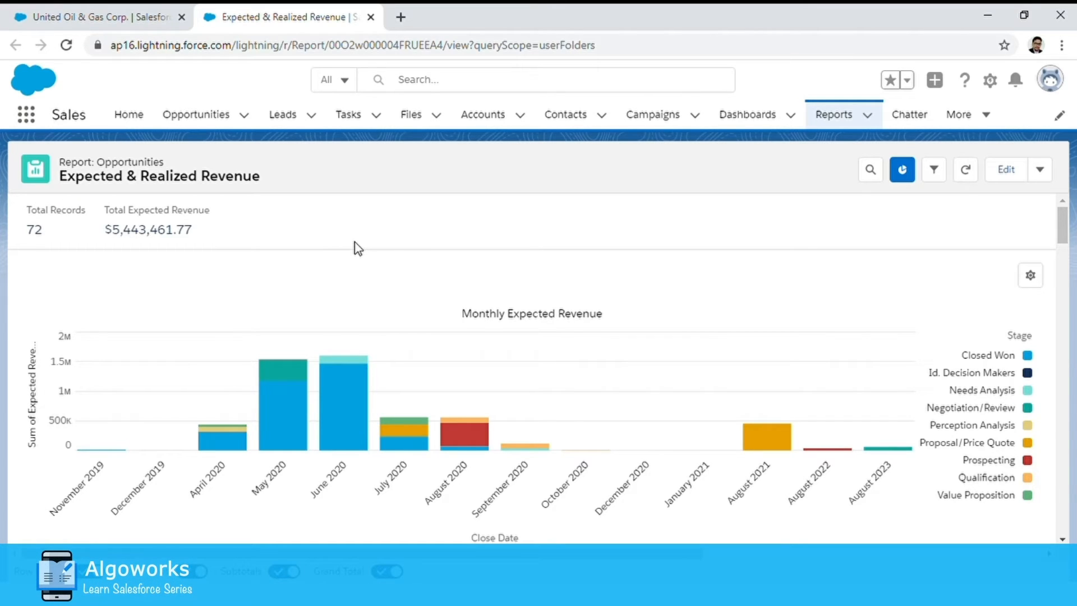
mouse_move(317, 245)
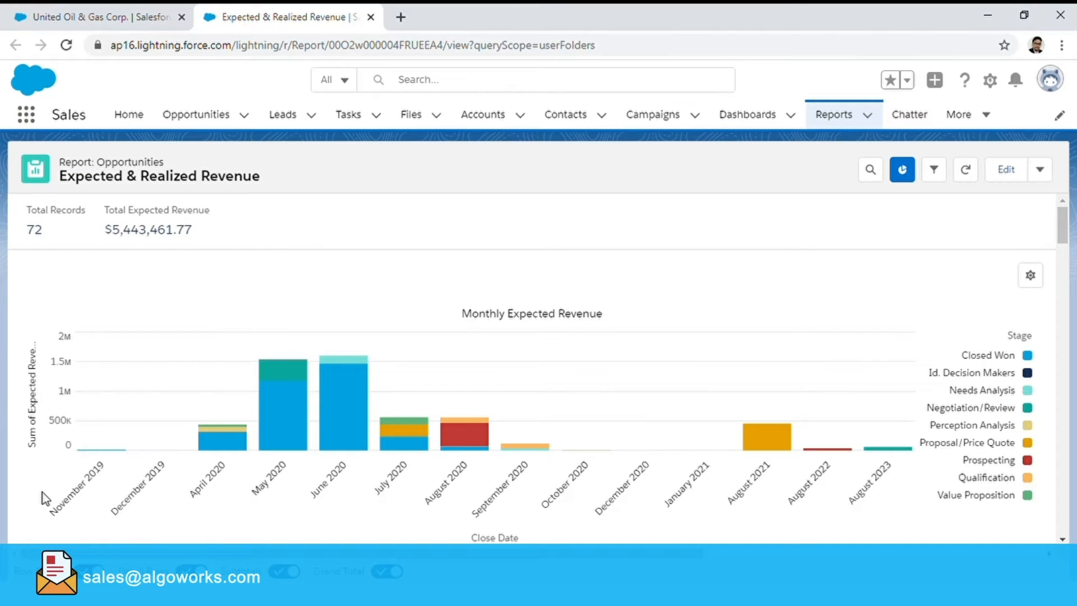
mouse_move(945, 535)
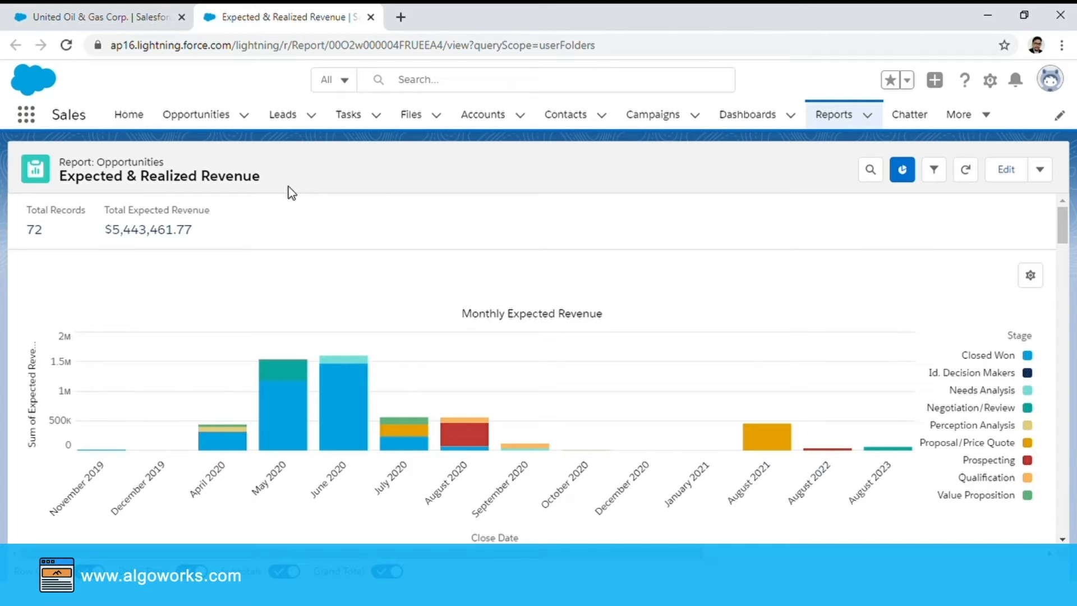
mouse_move(65, 35)
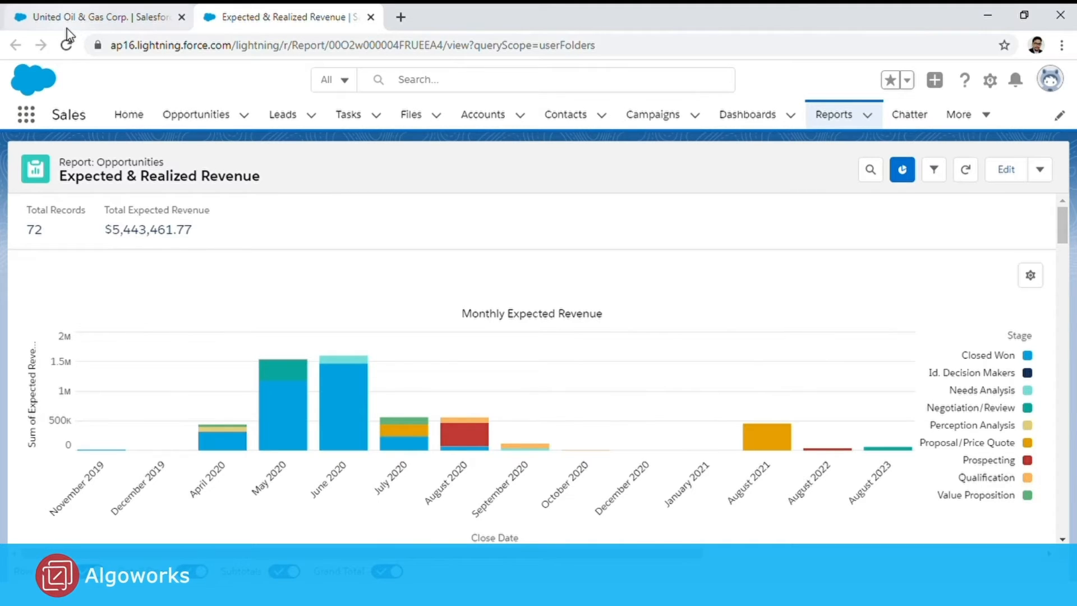
- From the account record, launch Edit Page via the Setup gear to open Lightning App Builder
left_click(96, 17)
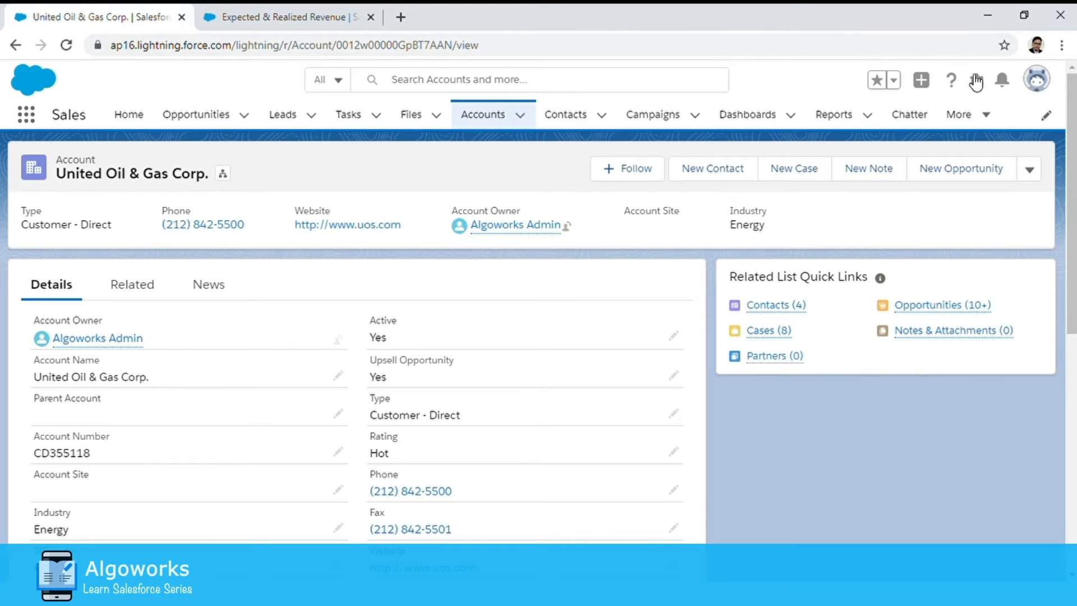
left_click(975, 80)
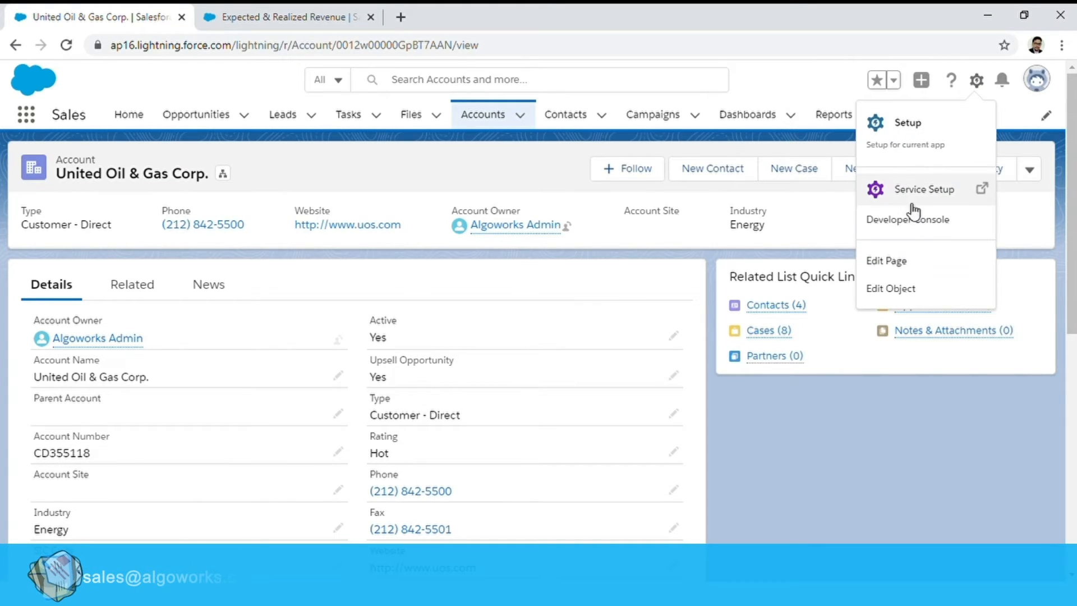
left_click(886, 260)
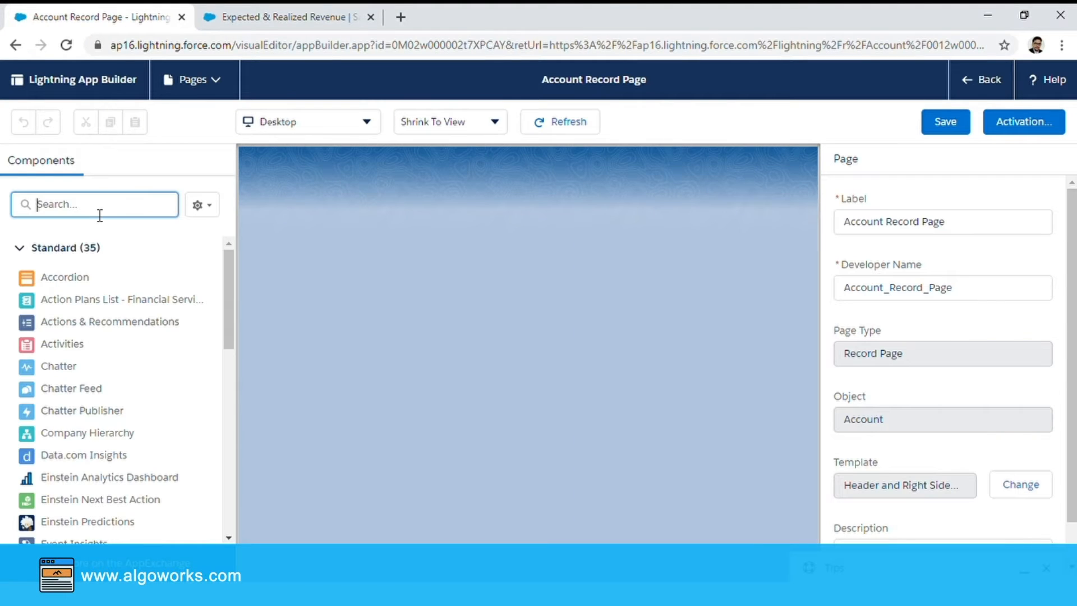
- Find the Report Chart component by searching 'repo' and place it in the right sidebar
type("repo")
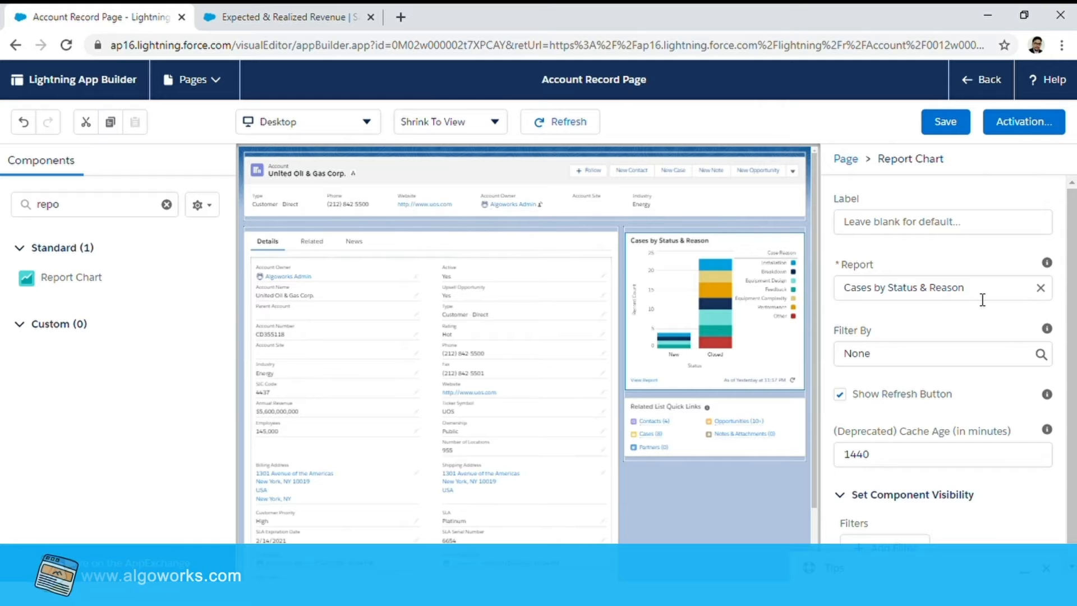
left_click(934, 288)
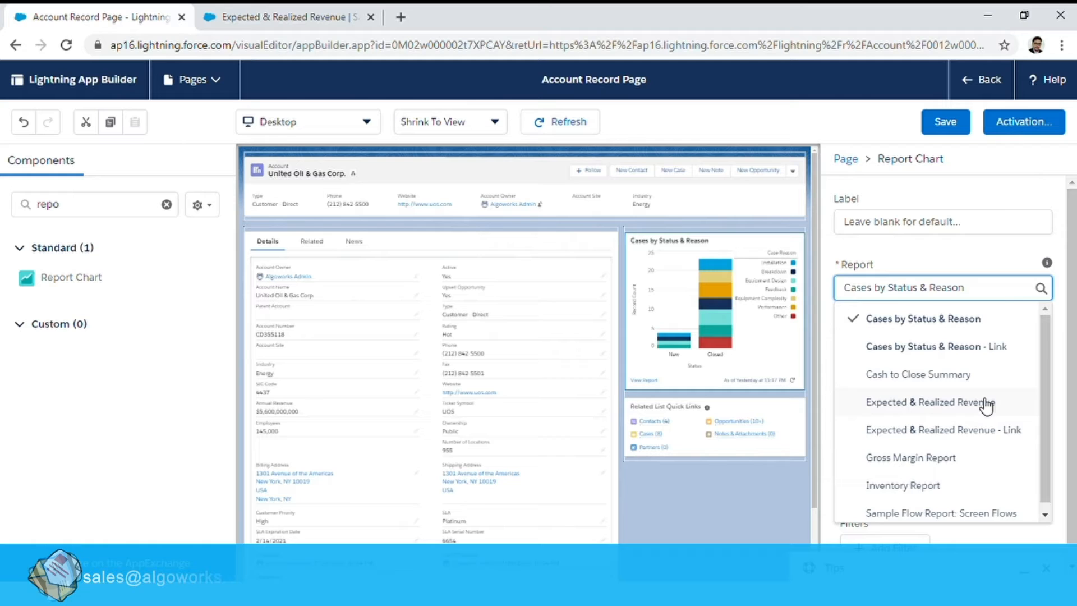
- Select Expected & Realized Revenue as the chart's report
left_click(929, 402)
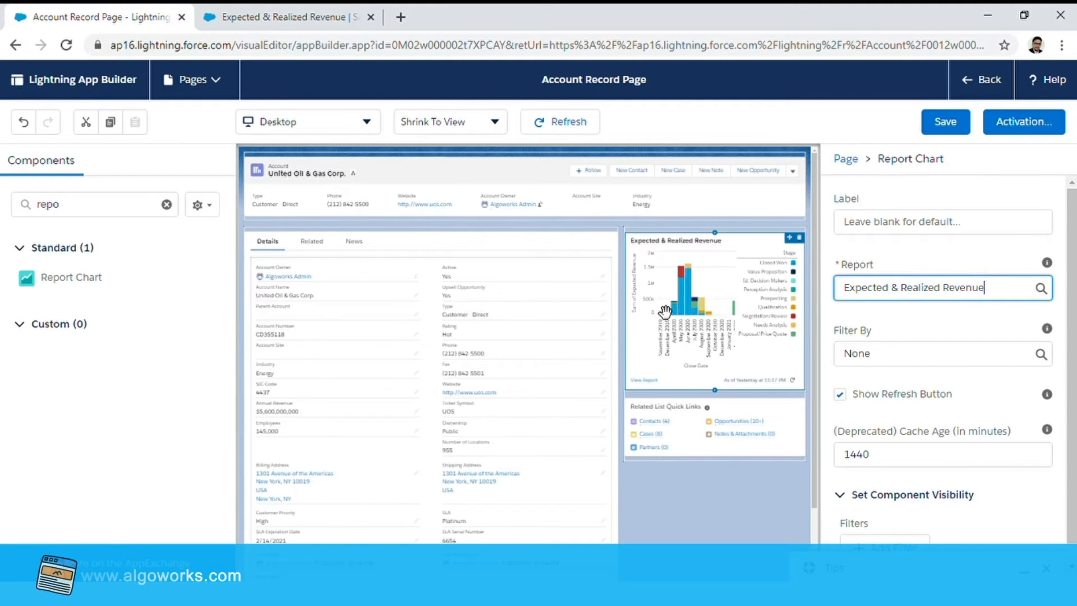
mouse_move(766, 355)
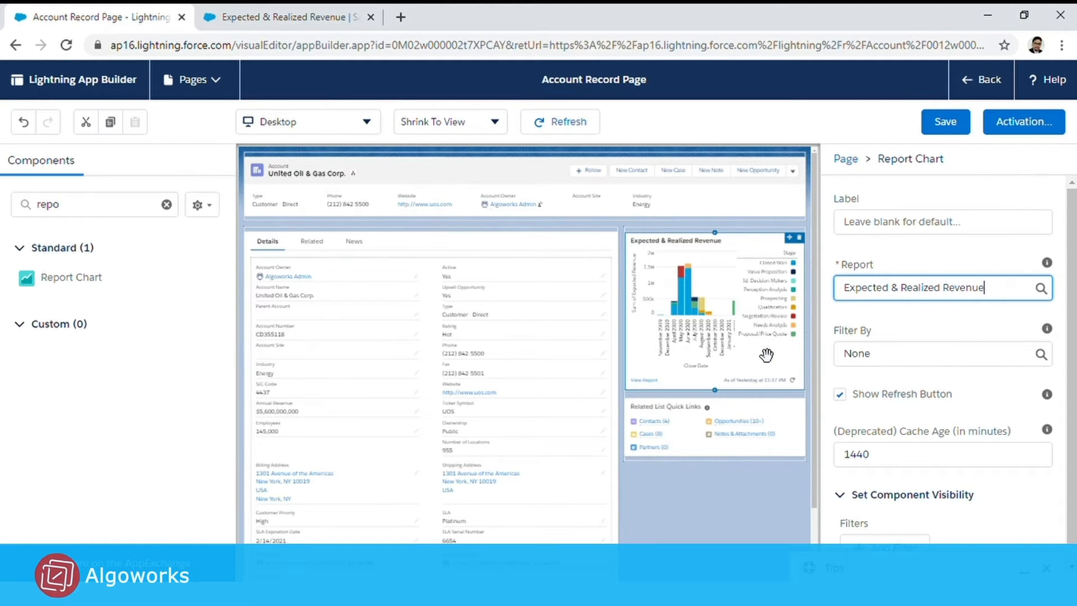
mouse_move(721, 324)
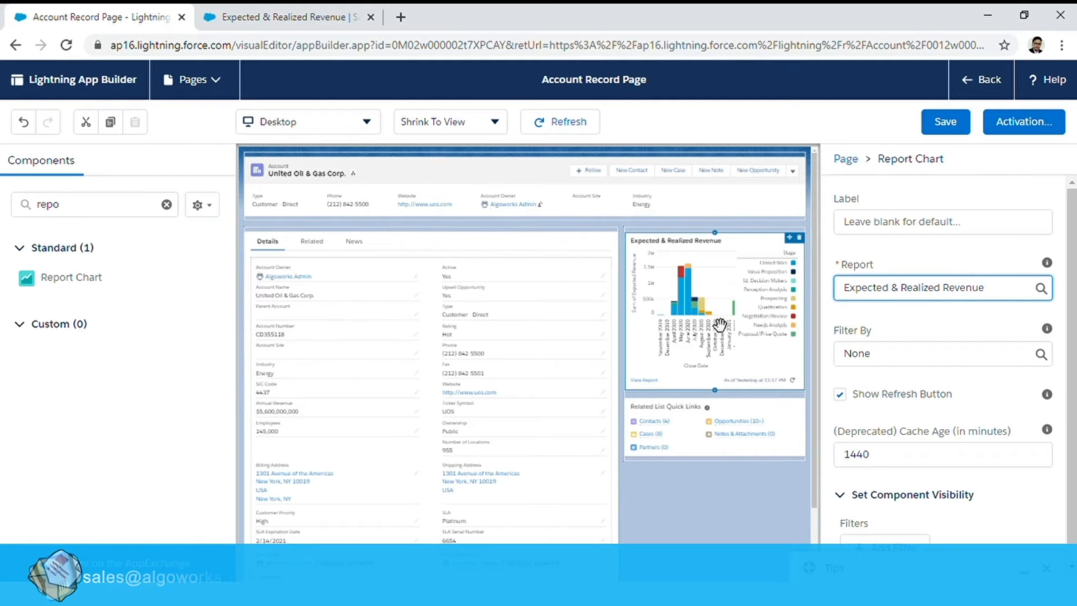
mouse_move(743, 360)
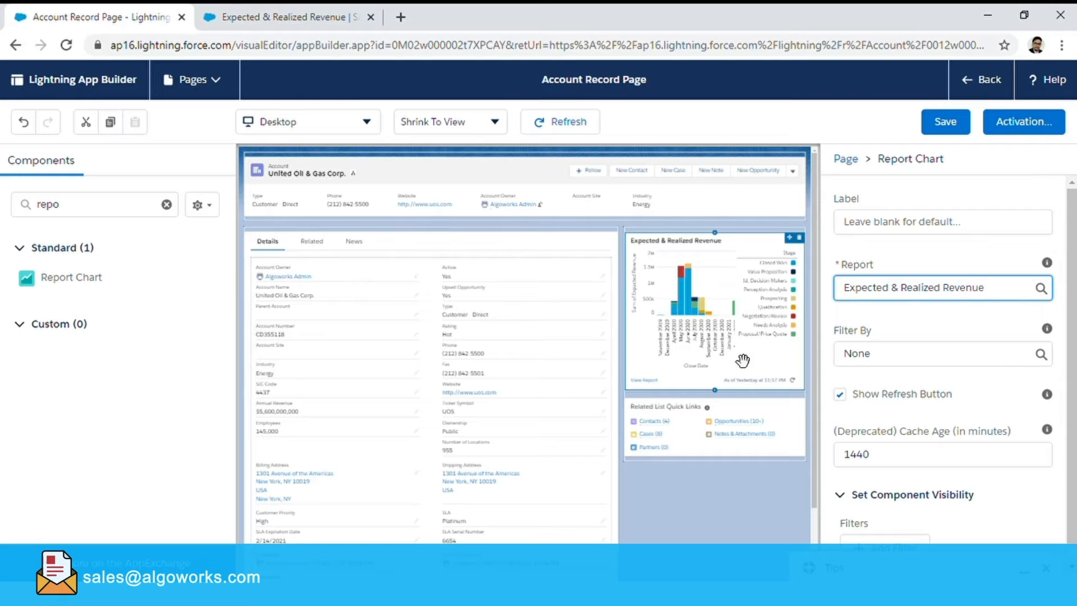
mouse_move(920, 366)
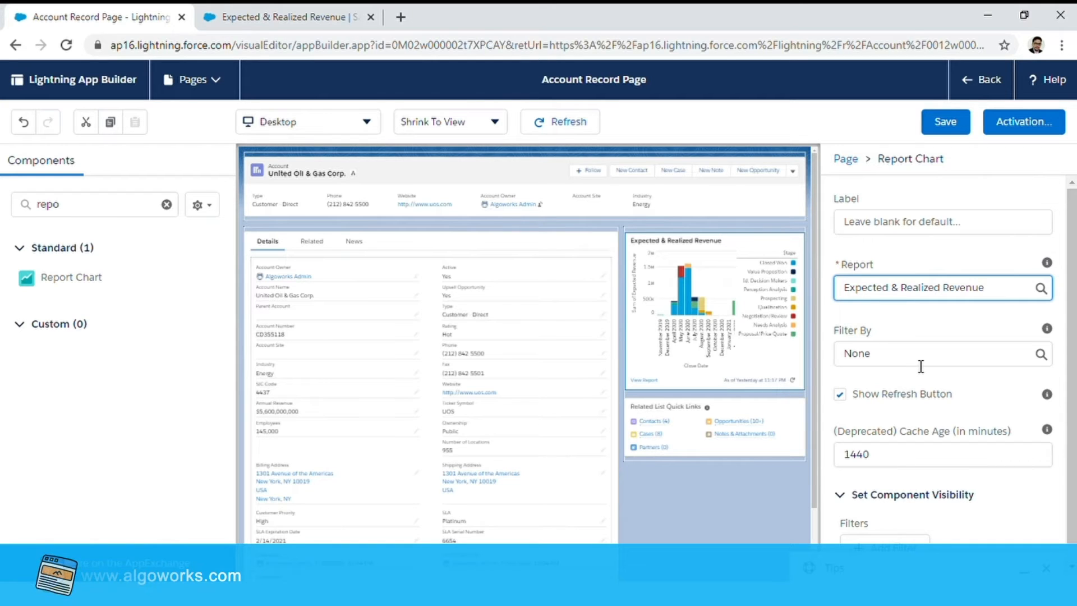
- Filter the chart by Account ID, save the page, and return to the account record
left_click(941, 353)
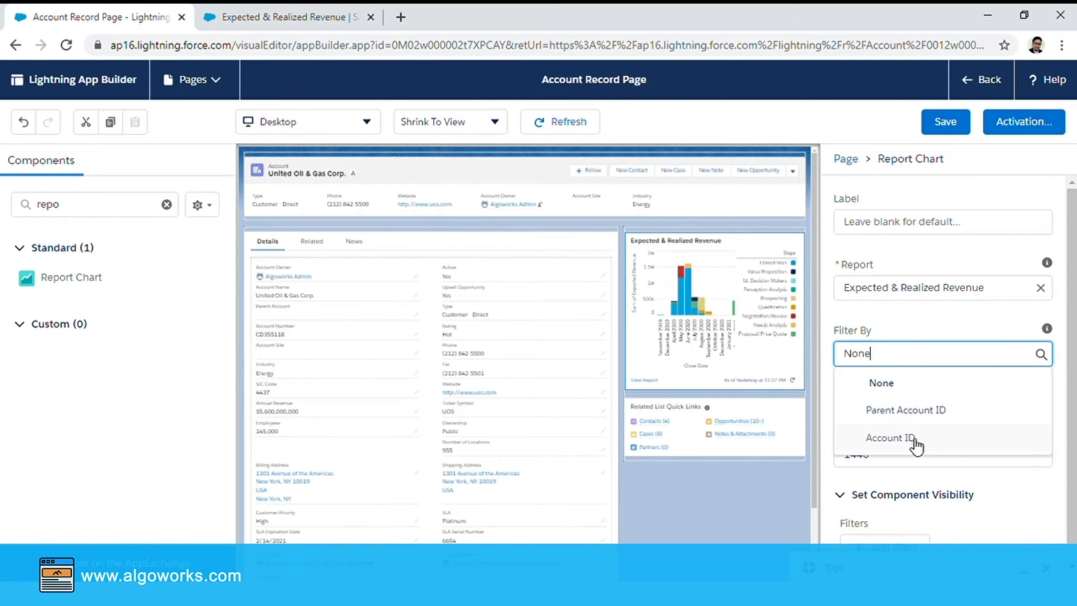
left_click(890, 438)
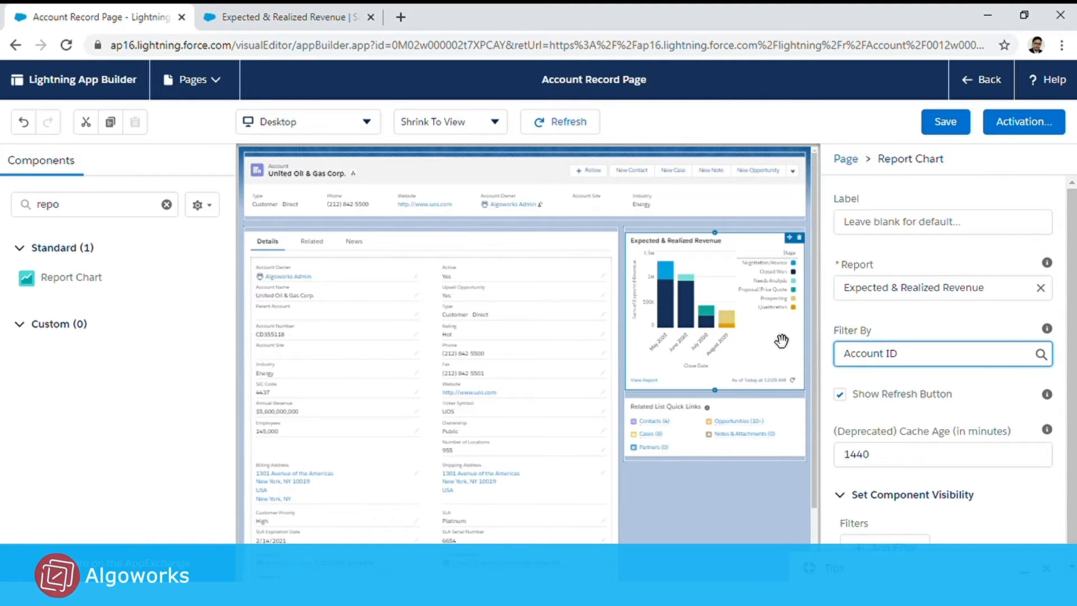
mouse_move(954, 146)
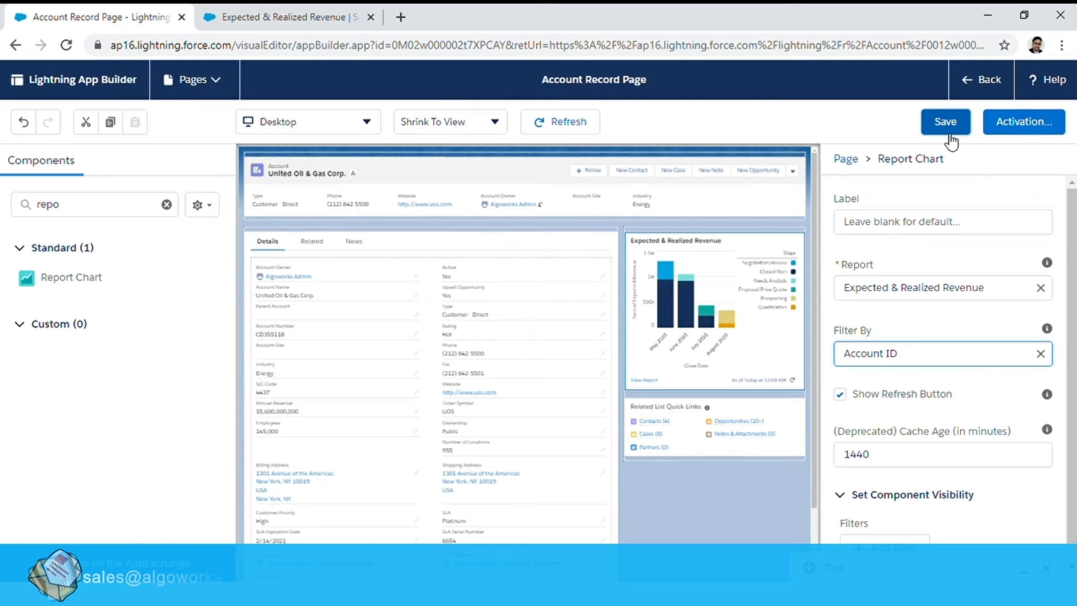
left_click(945, 121)
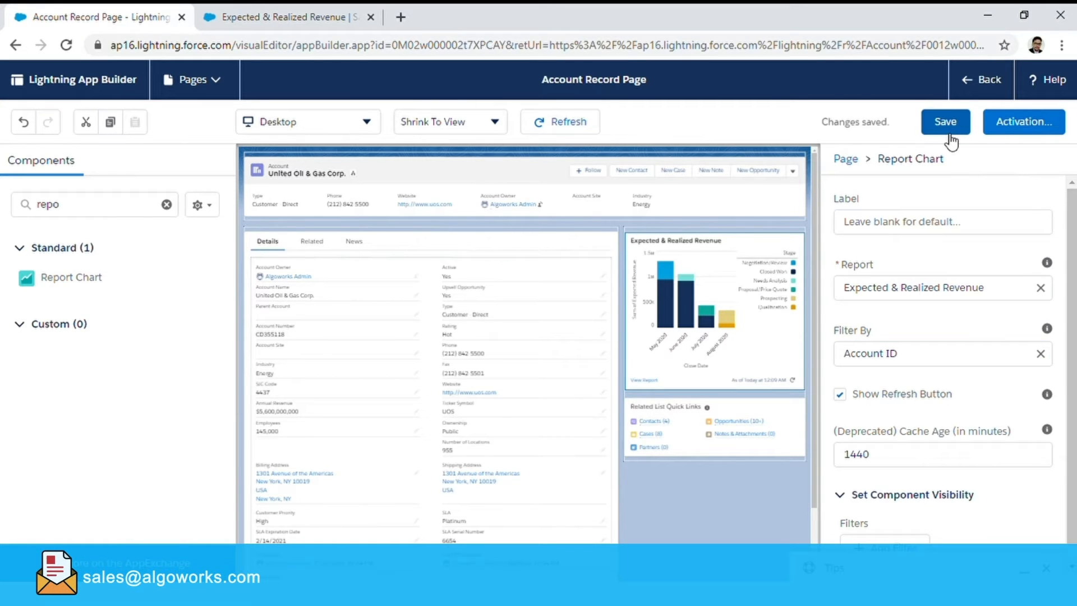
left_click(981, 79)
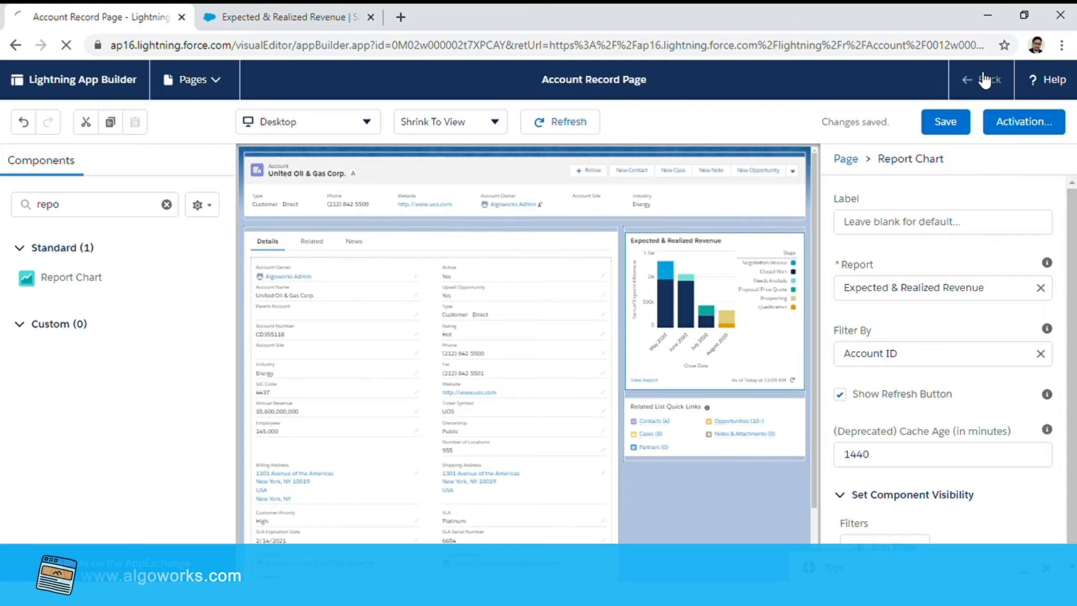
left_click(974, 78)
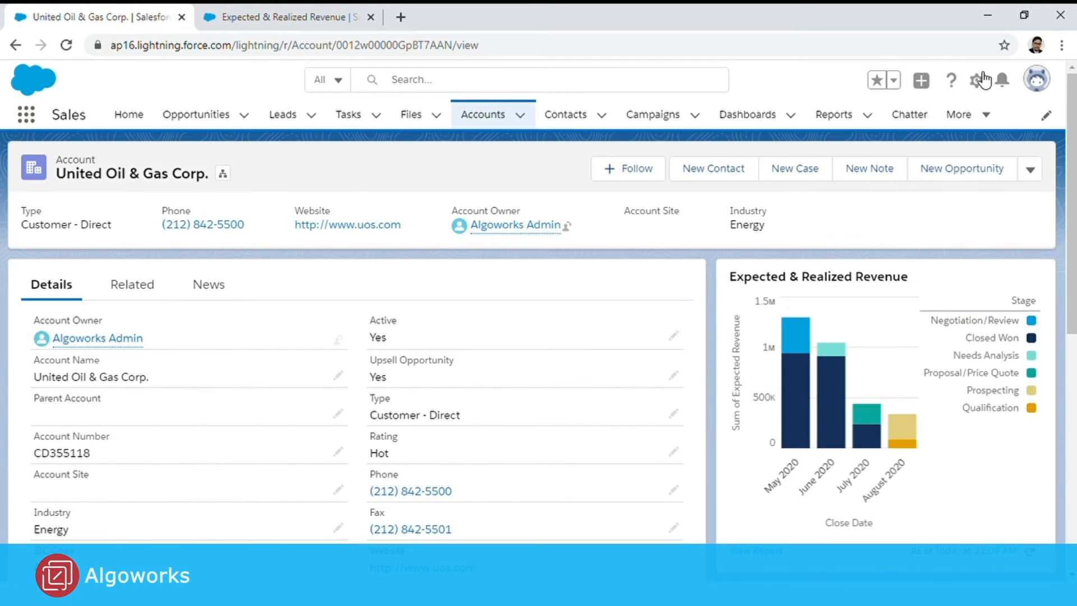
scroll("down", 3)
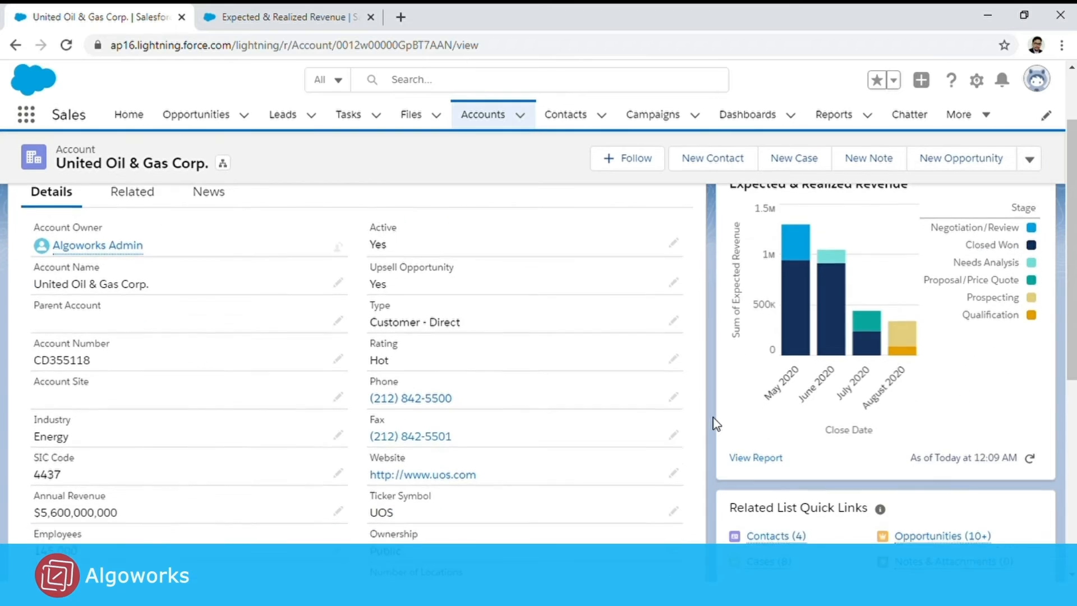
scroll("up", 3)
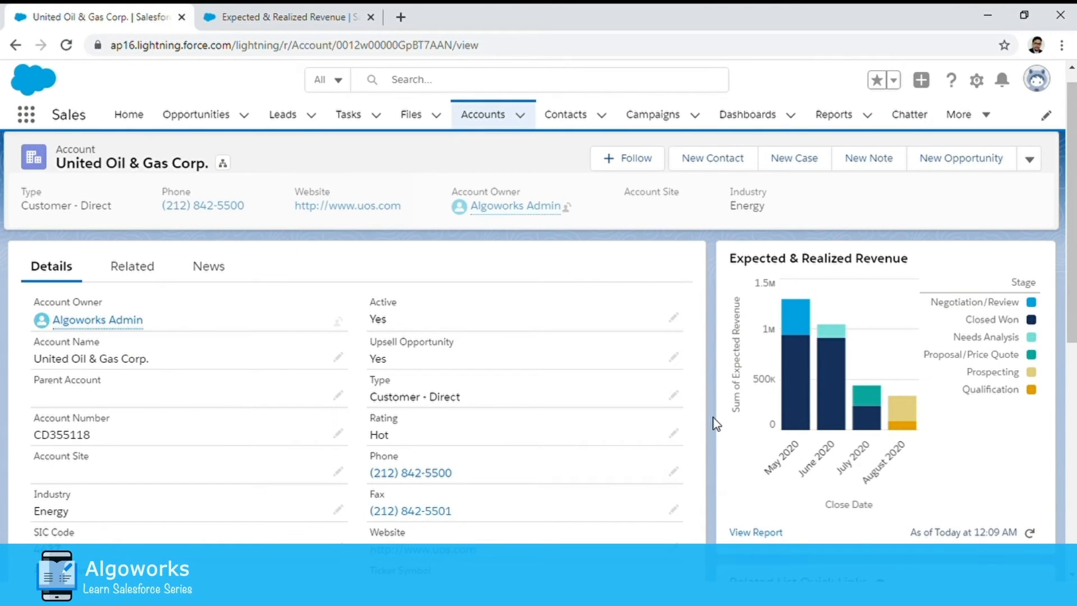
mouse_move(915, 483)
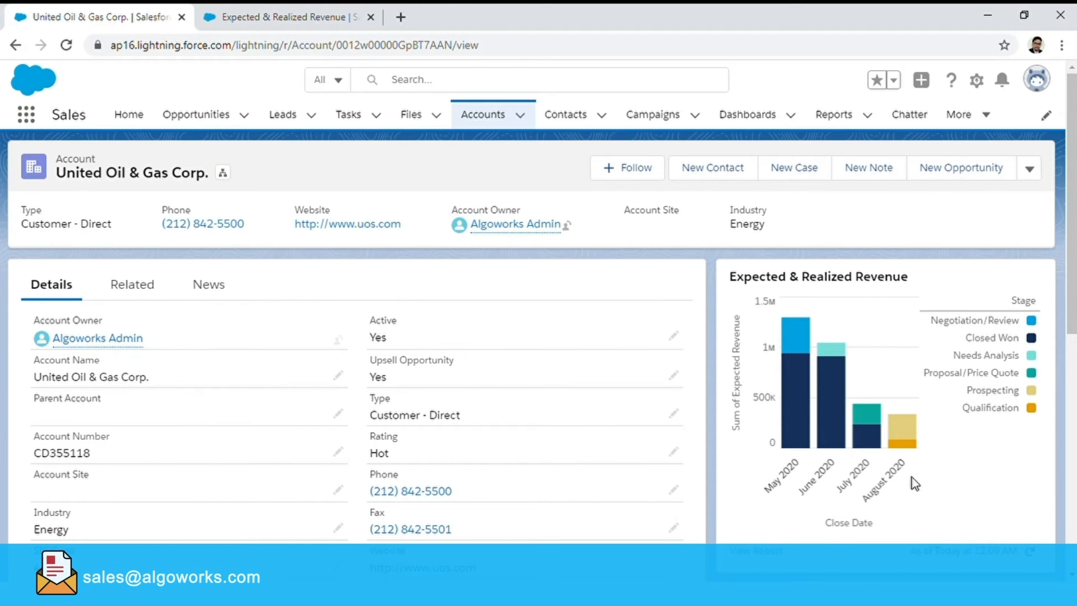
mouse_move(793, 446)
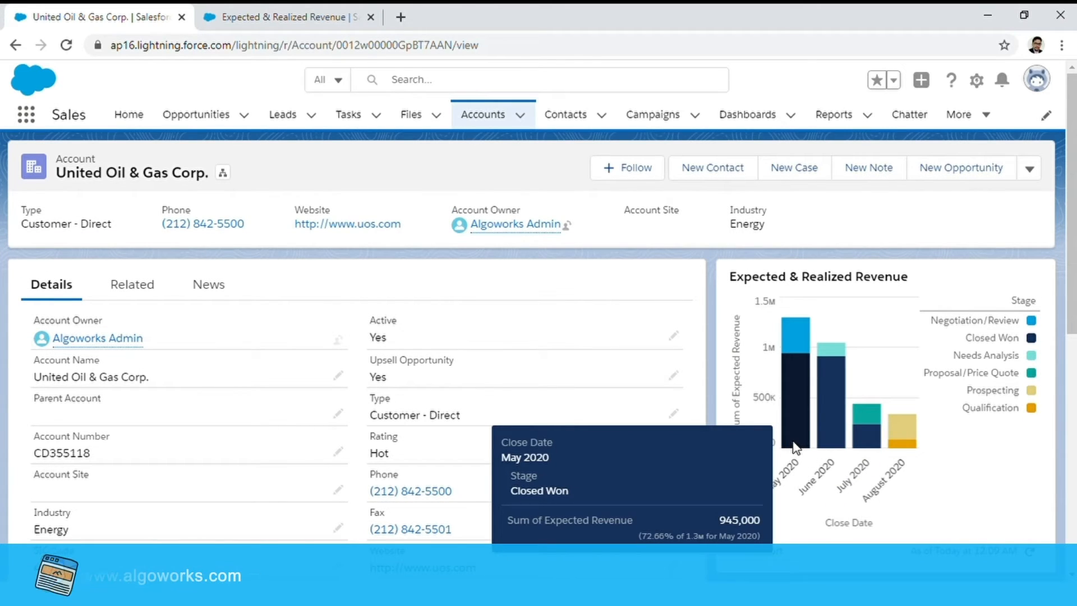
mouse_move(795, 336)
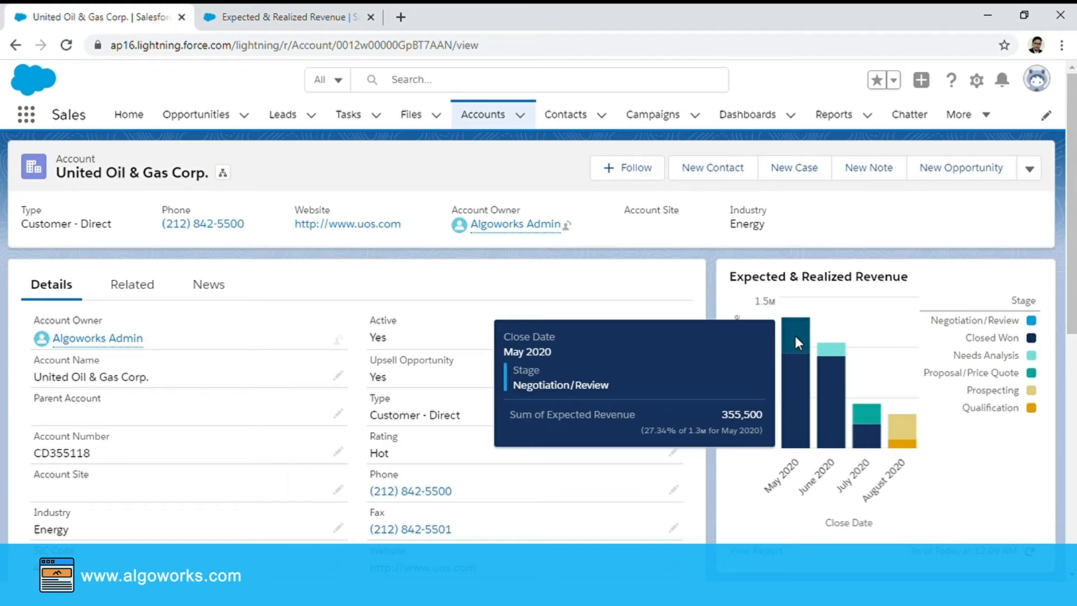
mouse_move(814, 462)
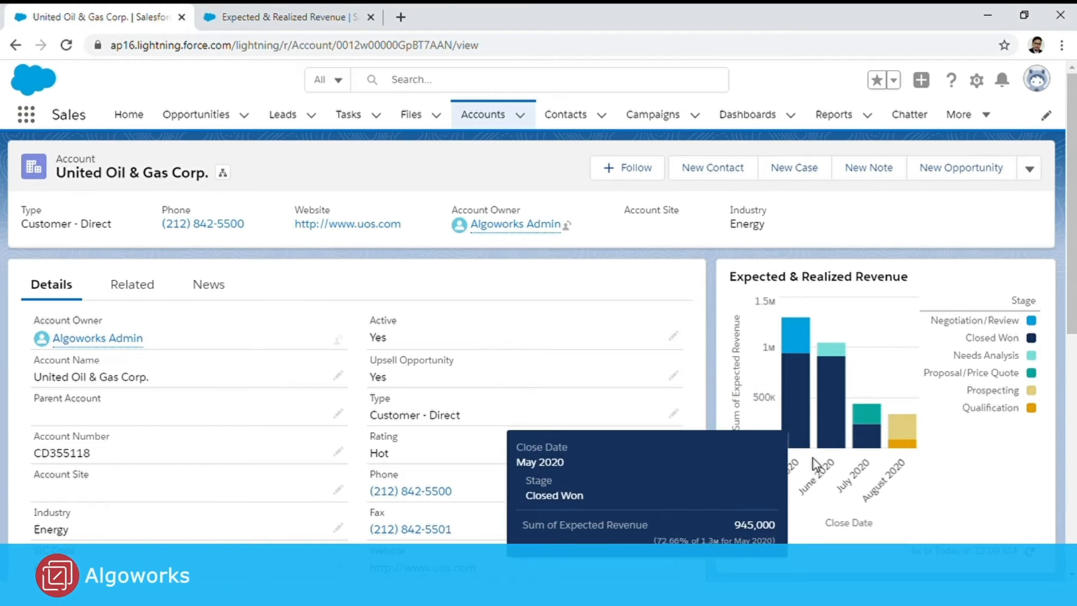
mouse_move(919, 467)
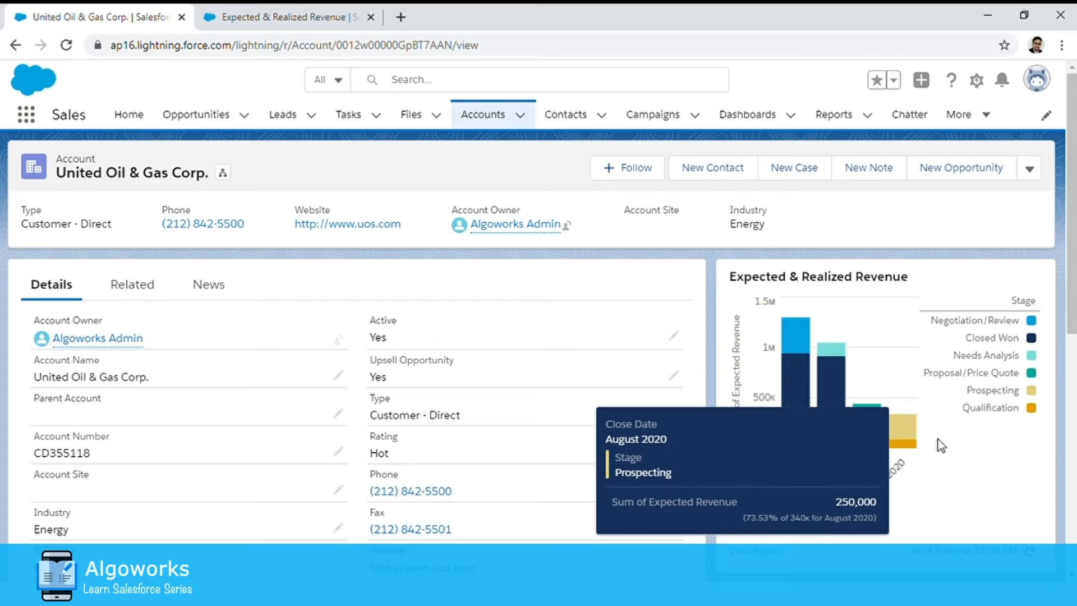
scroll("down", 3)
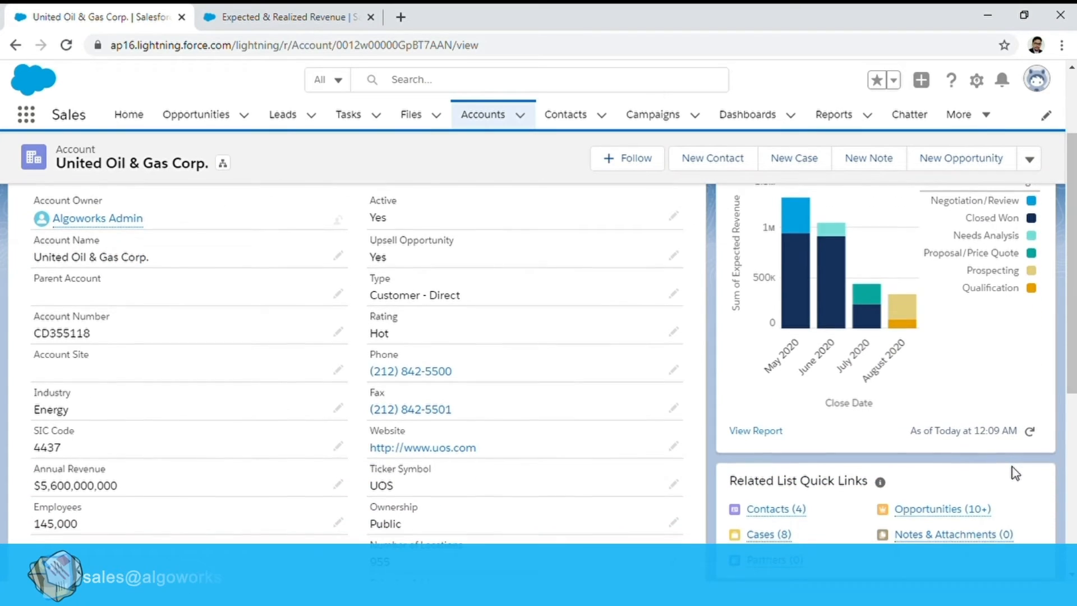
scroll("up", 3)
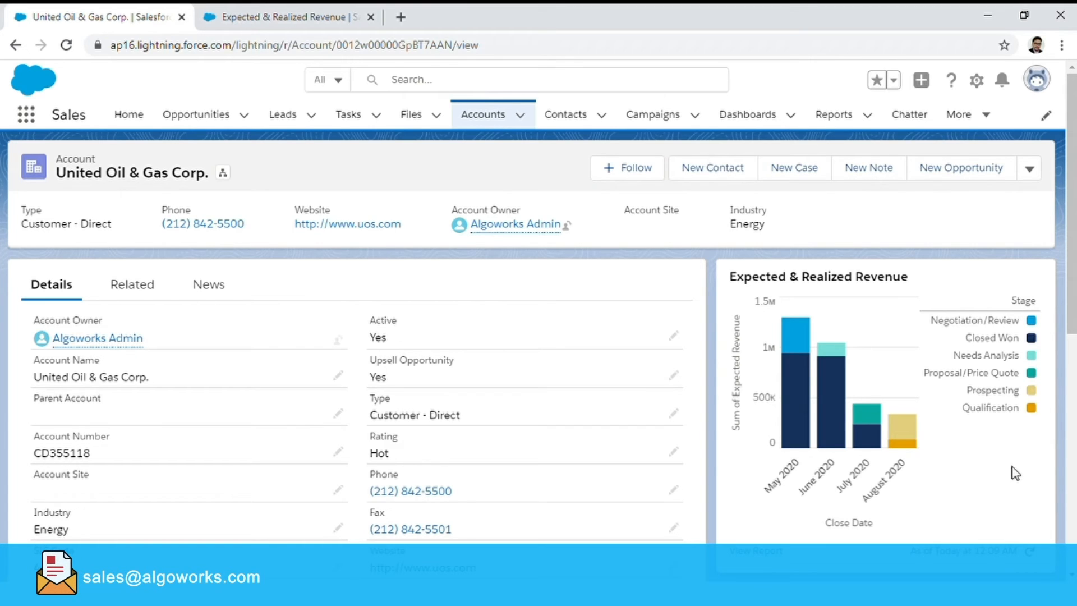
mouse_move(970, 483)
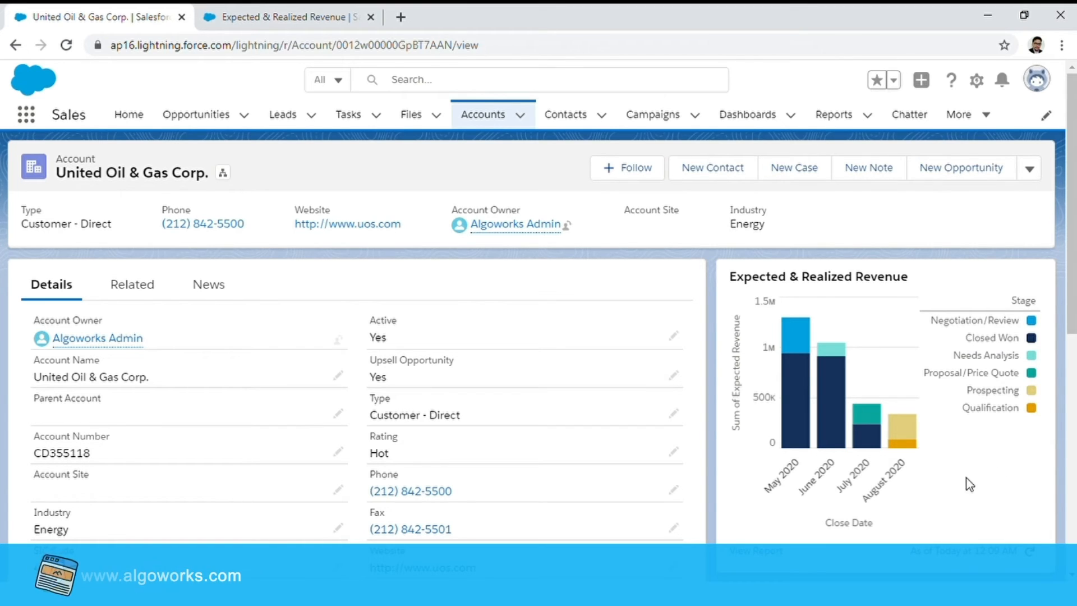
mouse_move(755, 562)
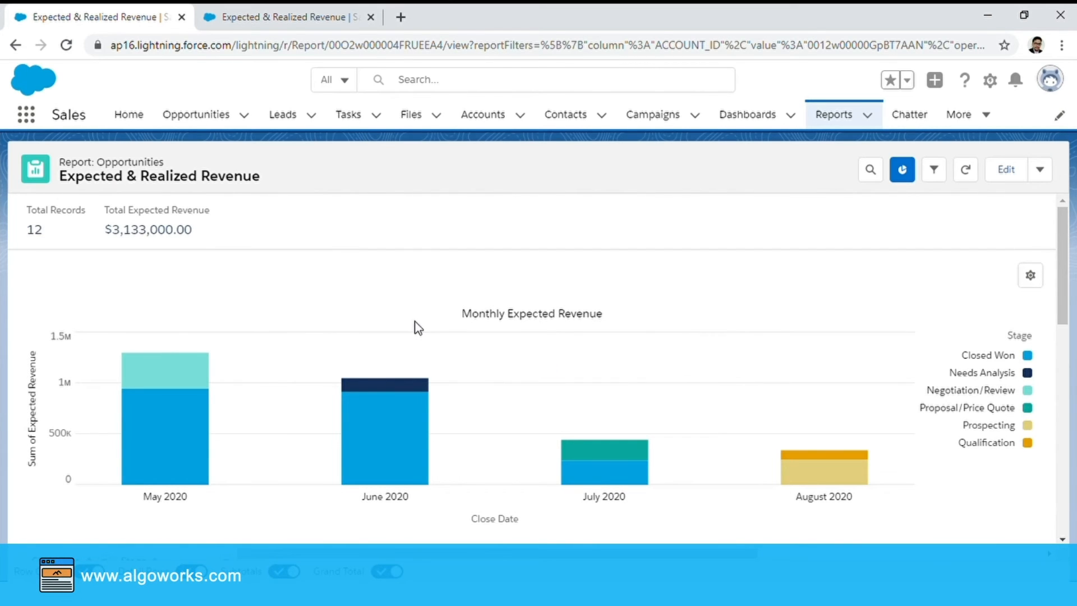
mouse_move(44, 224)
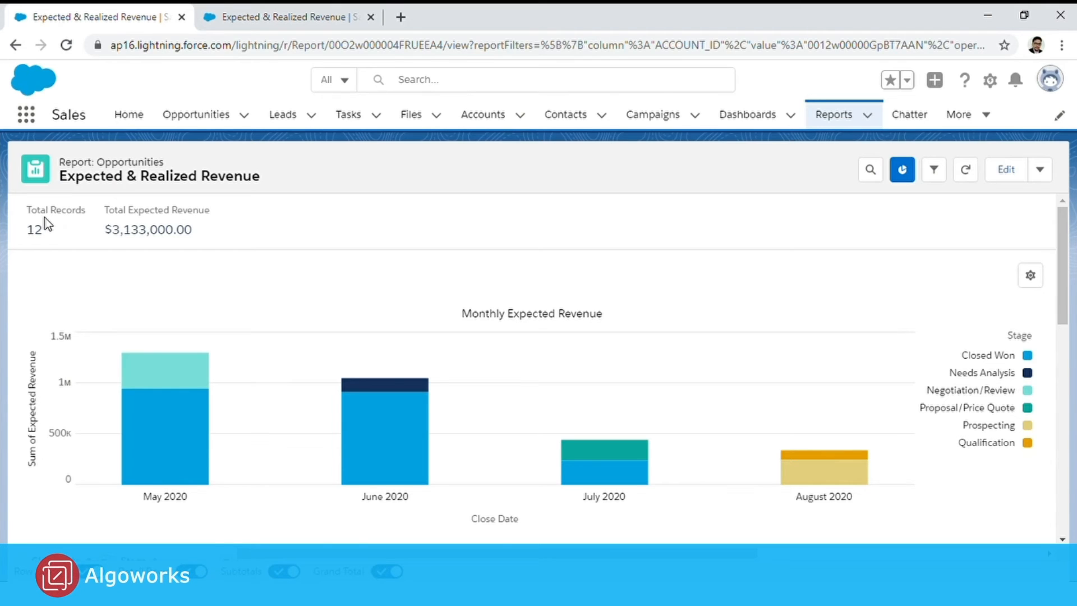
mouse_move(287, 334)
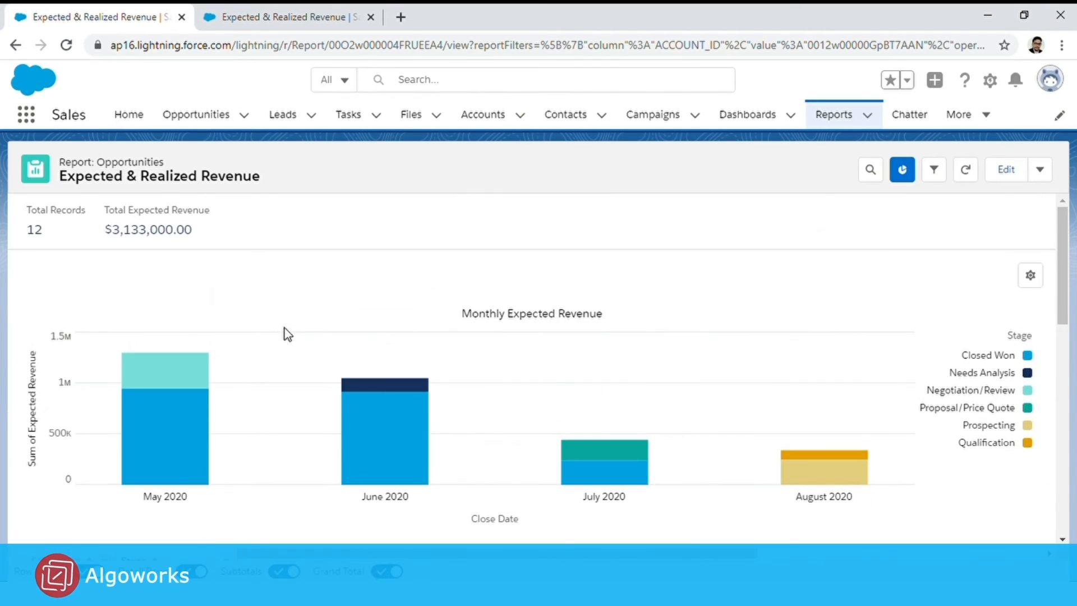
mouse_move(310, 290)
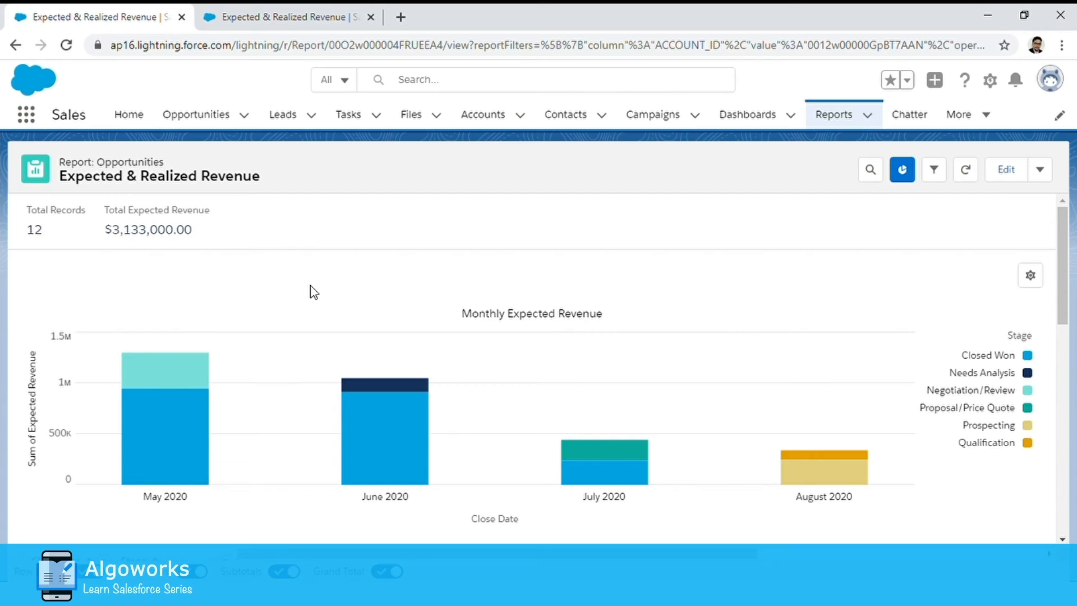
- Scroll down to the filtered report's data table of 12 records totalling $3,133,000
scroll("down", 3)
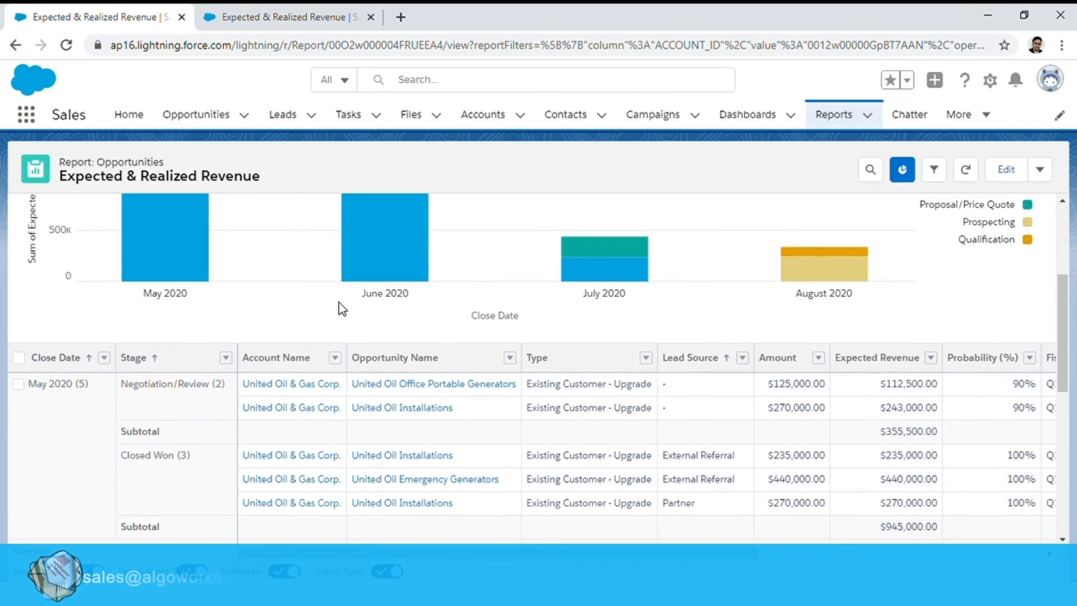
scroll("down", 3)
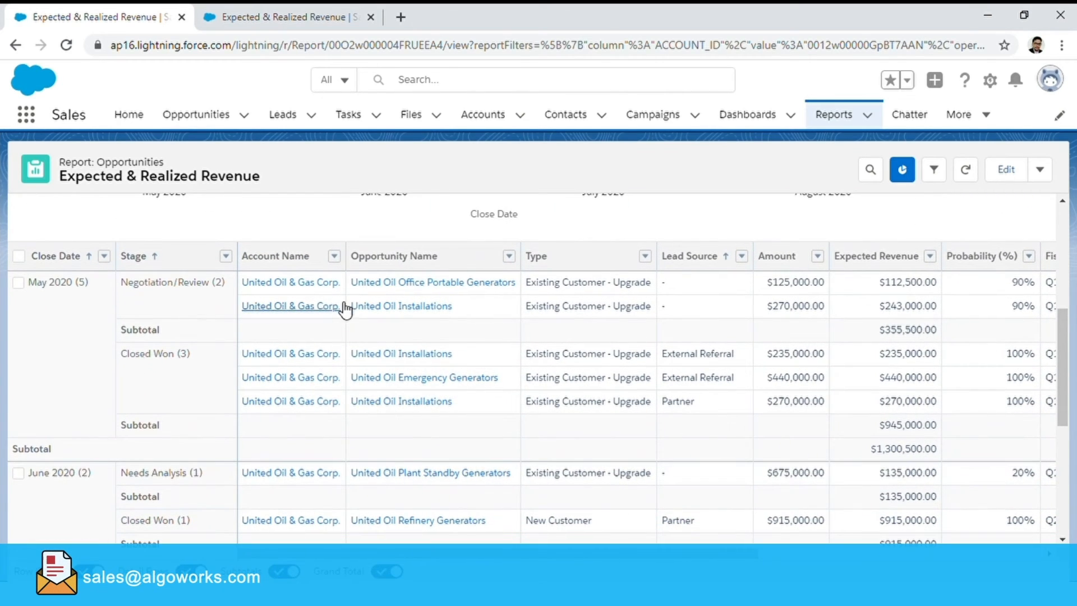
mouse_move(933, 170)
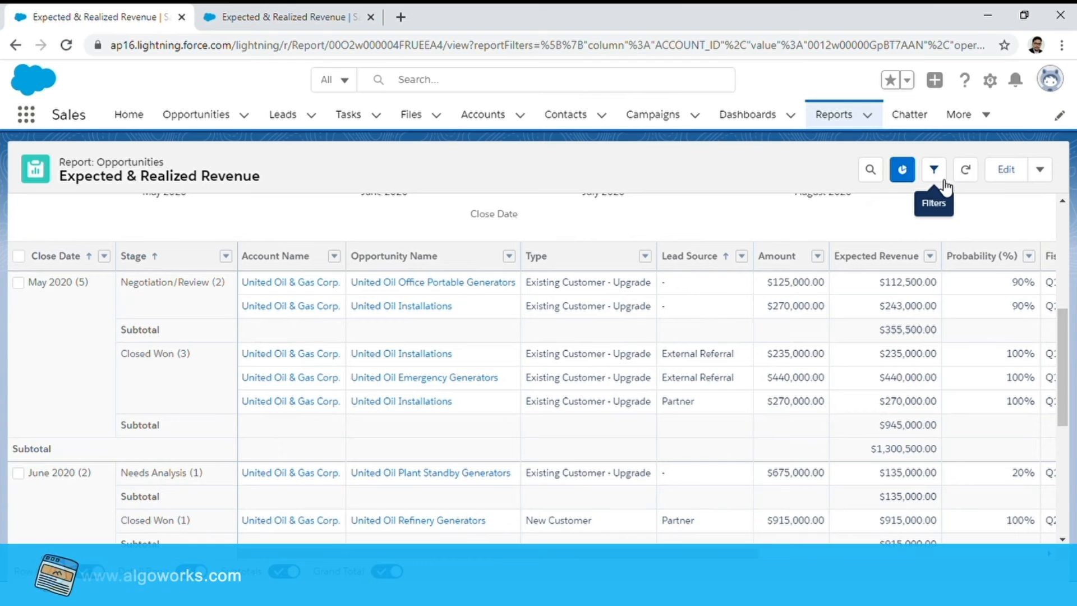
left_click(932, 169)
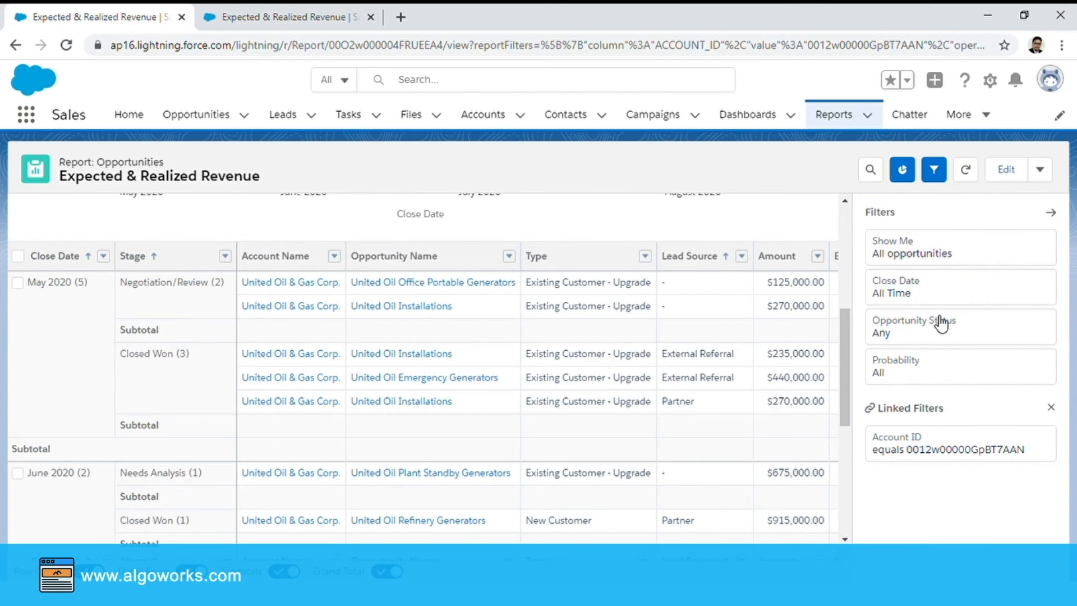
mouse_move(940, 471)
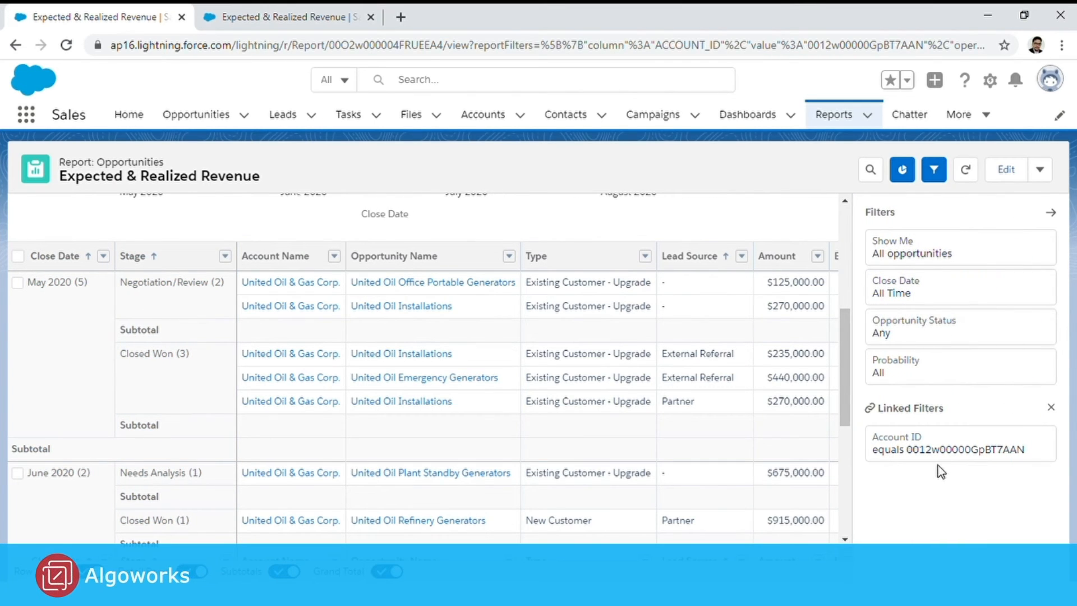
mouse_move(1004, 470)
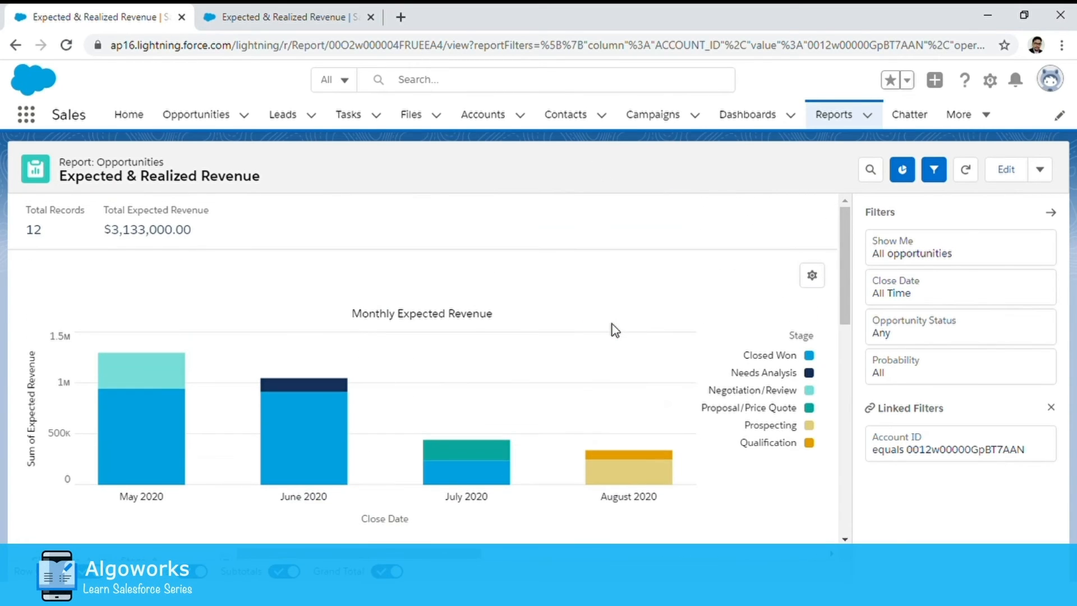
mouse_move(719, 222)
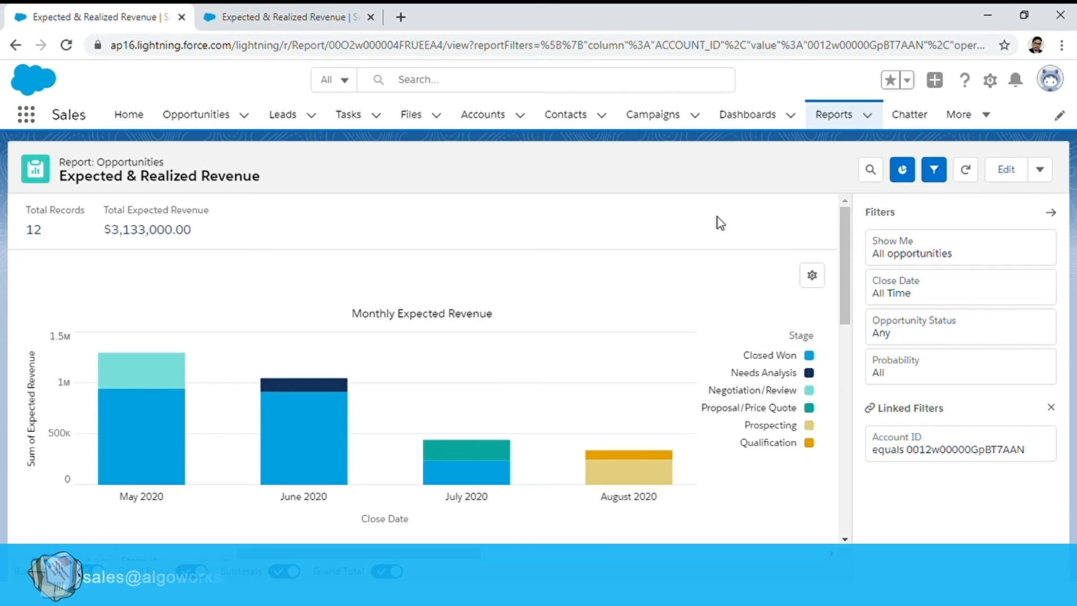
mouse_move(1050, 212)
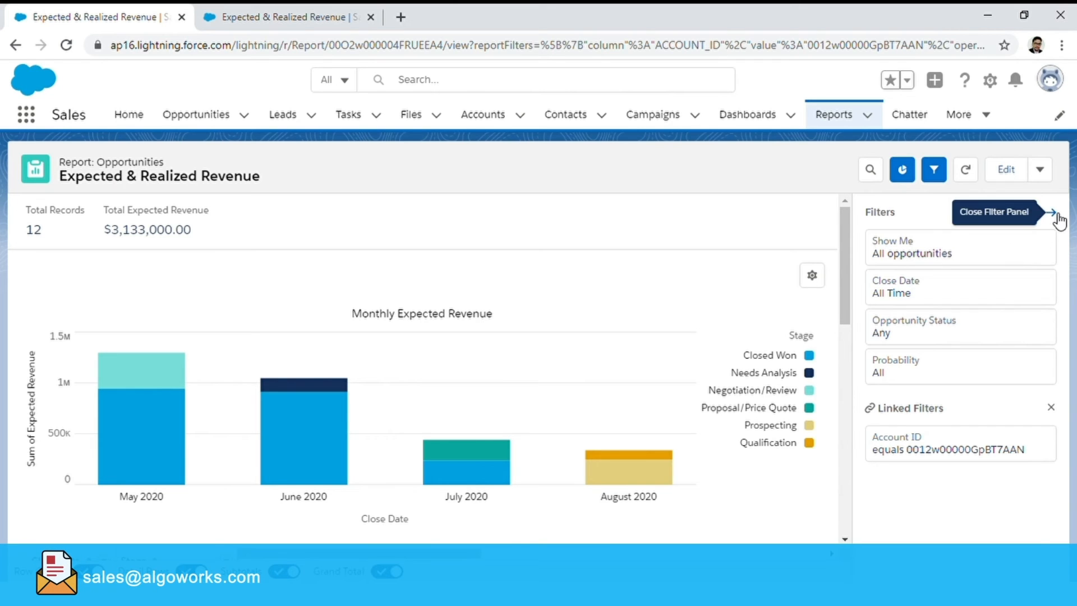
left_click(994, 212)
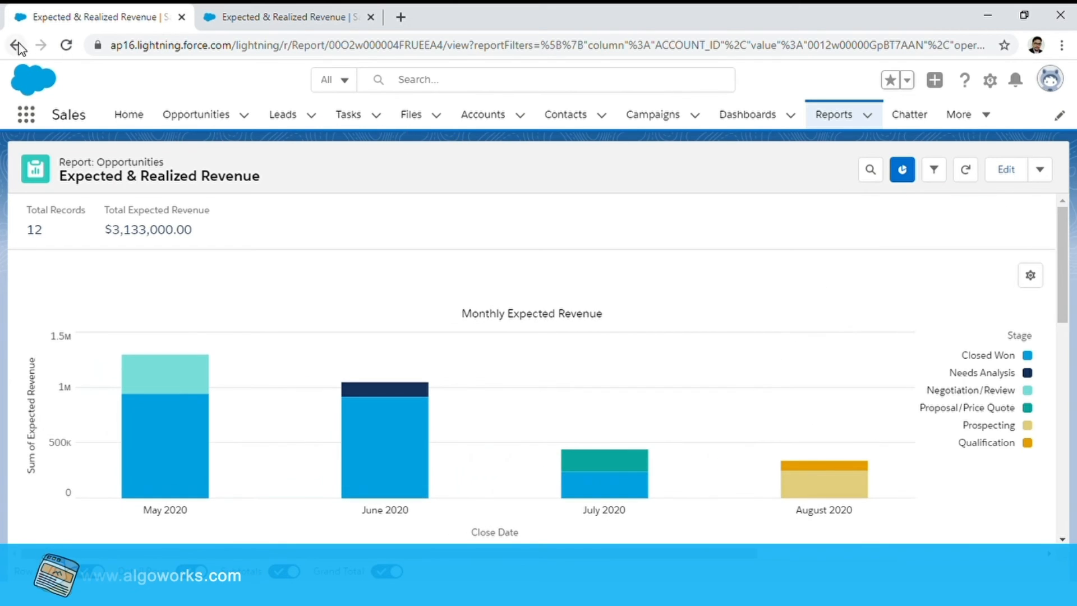
- Navigate back to the United Oil & Gas Corp. account record with its embedded chart
left_click(17, 45)
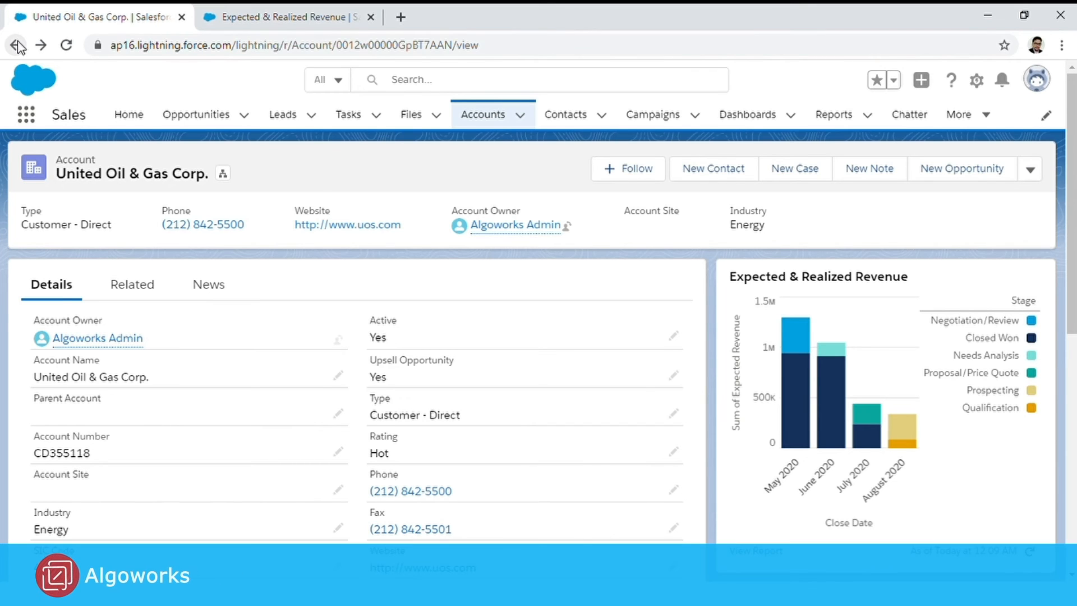
mouse_move(610, 277)
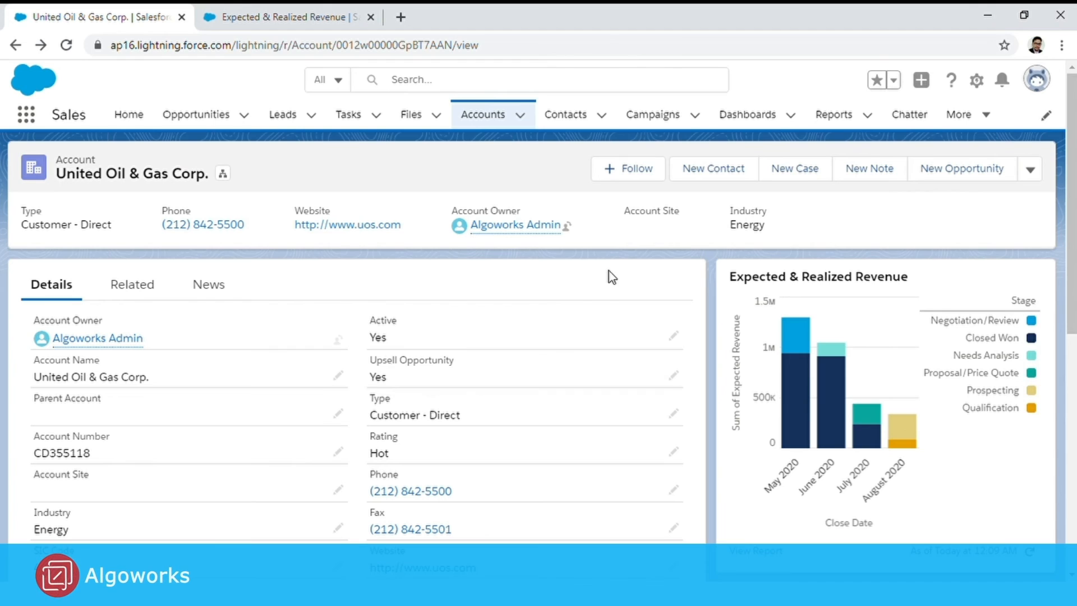
mouse_move(1056, 314)
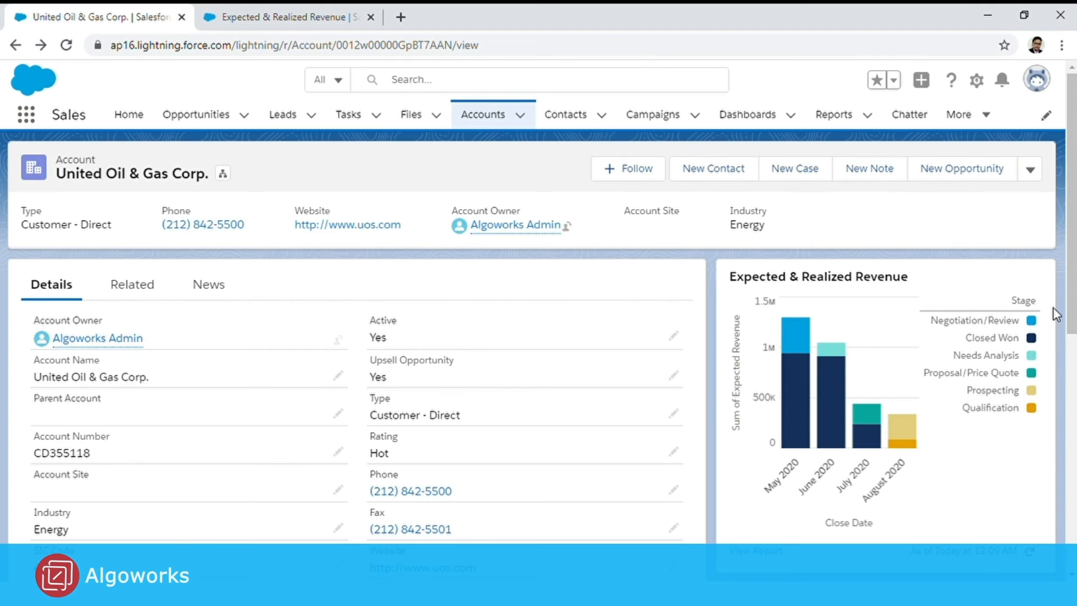